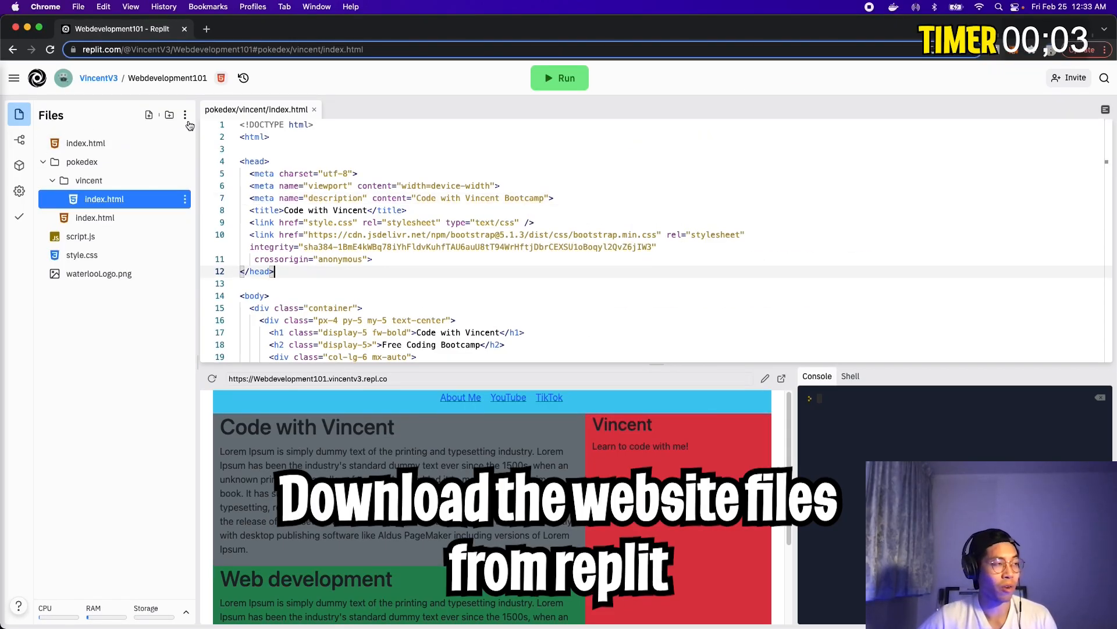
Download the Webdevelopment101 Replit project as a zip archive
click(184, 115)
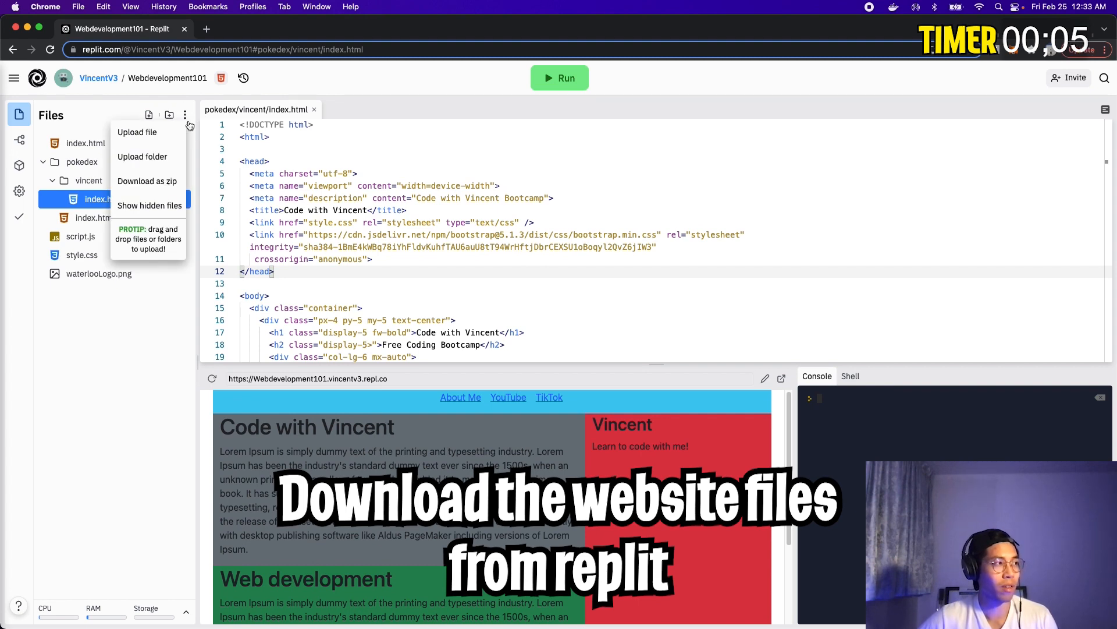
click(147, 180)
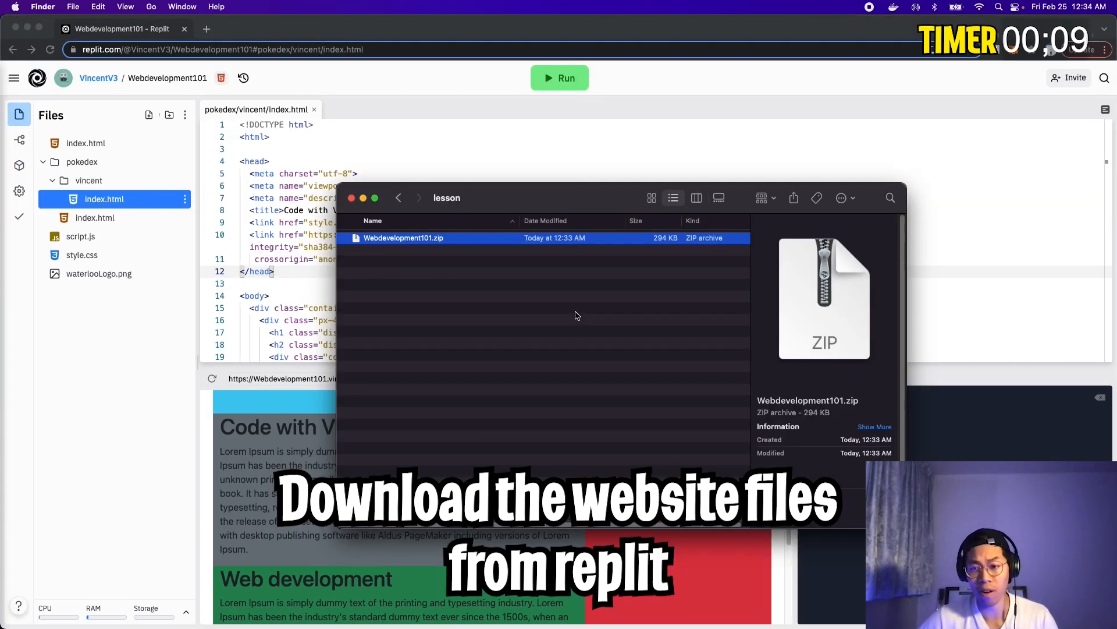
mouse_move(451, 283)
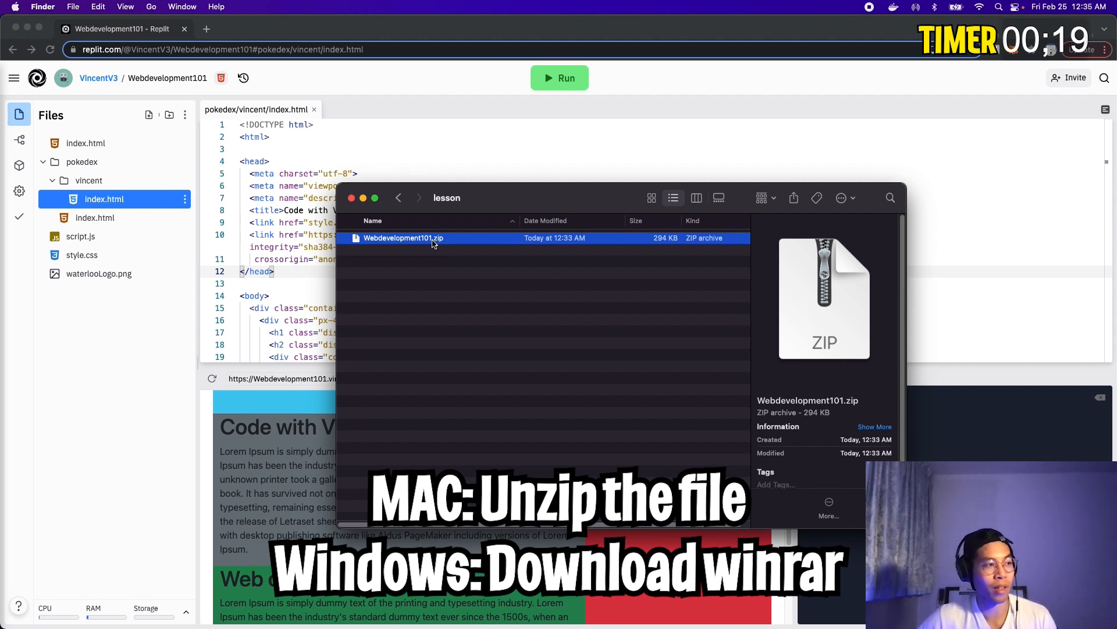
Unzip Webdevelopment101.zip in the lesson folder
double_click(403, 237)
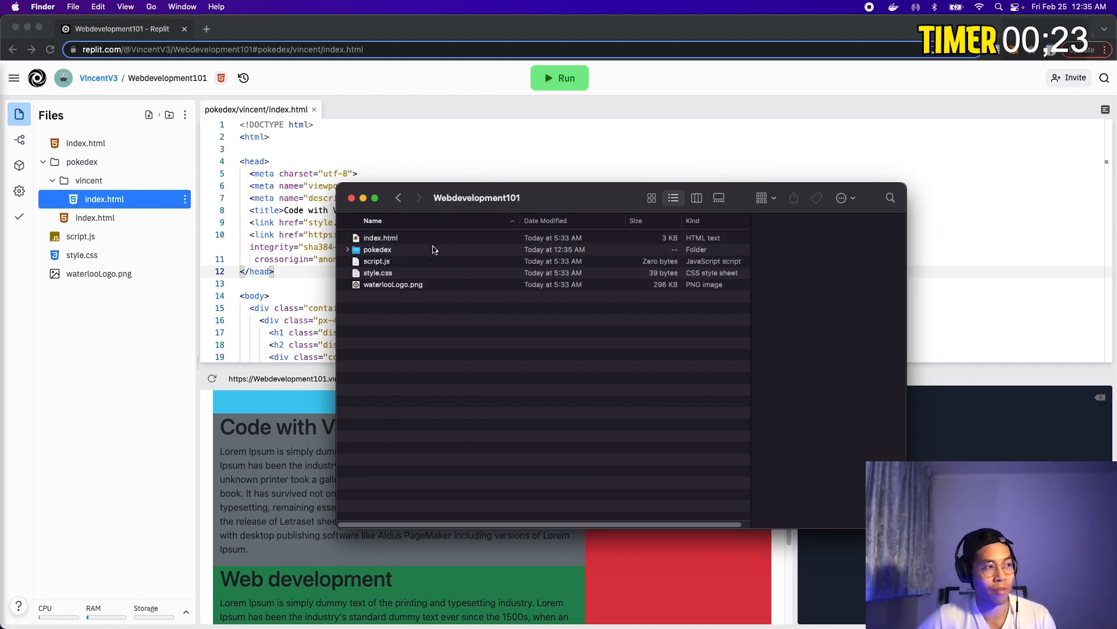
mouse_move(447, 269)
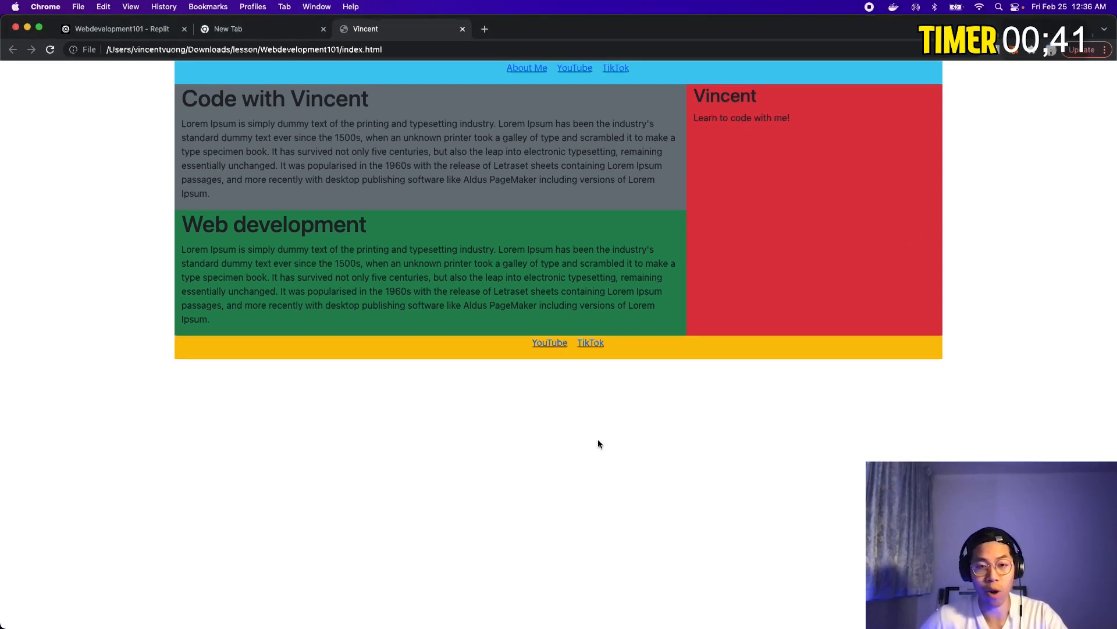
Go to desktop.github.com in Chrome to get GitHub Desktop
text(desktop.github.com)
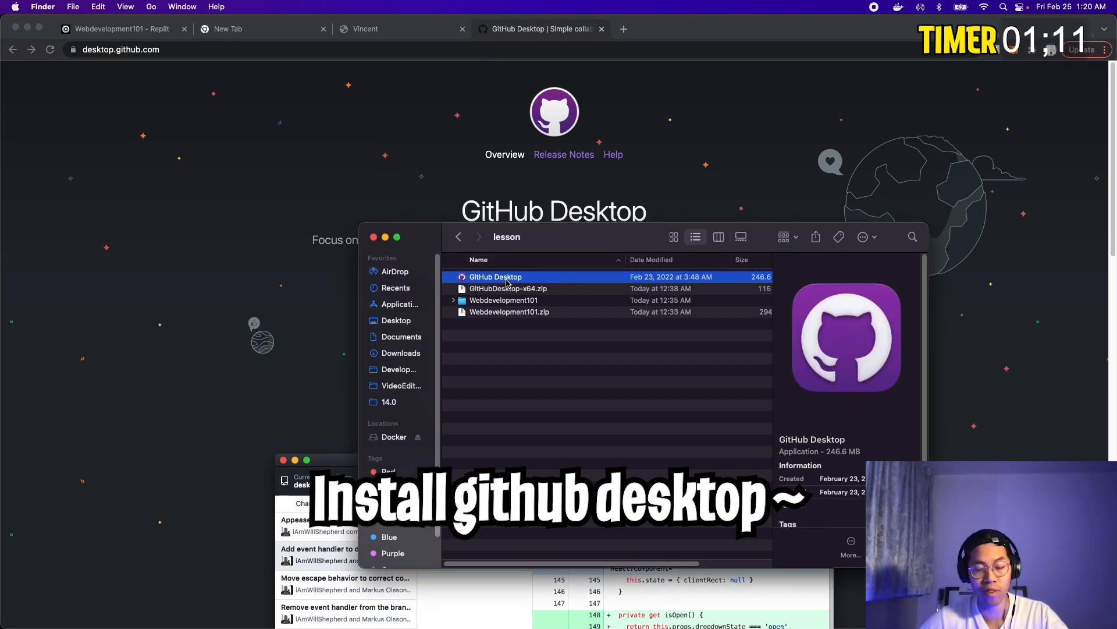
Launch GitHub Desktop and authorize it with the GitHub.com account
double_click(494, 276)
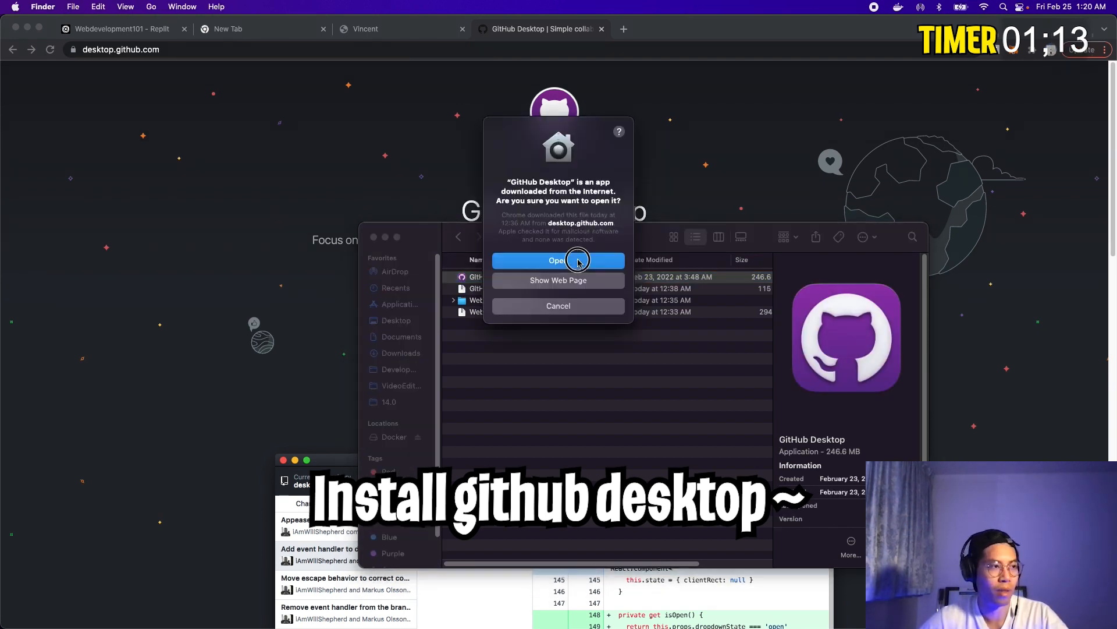
click(558, 260)
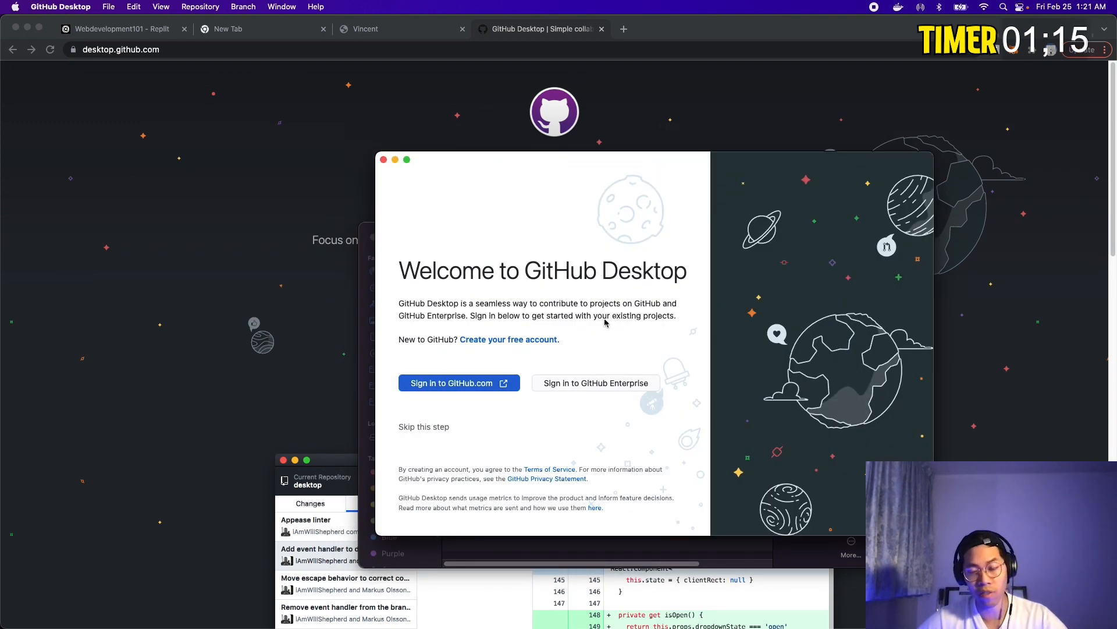
click(459, 383)
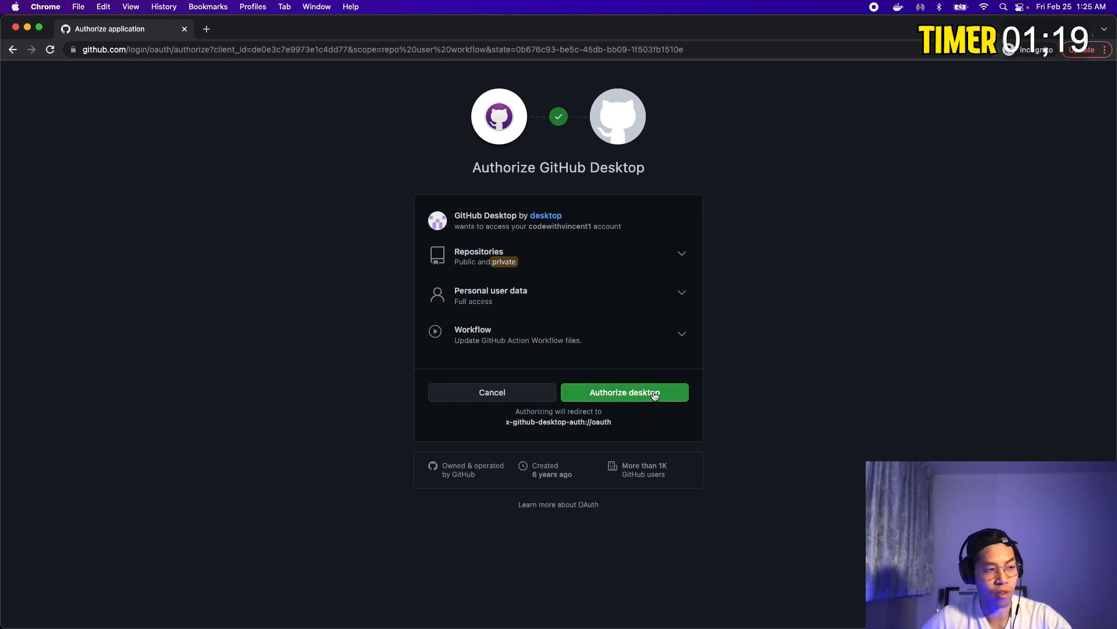
click(623, 392)
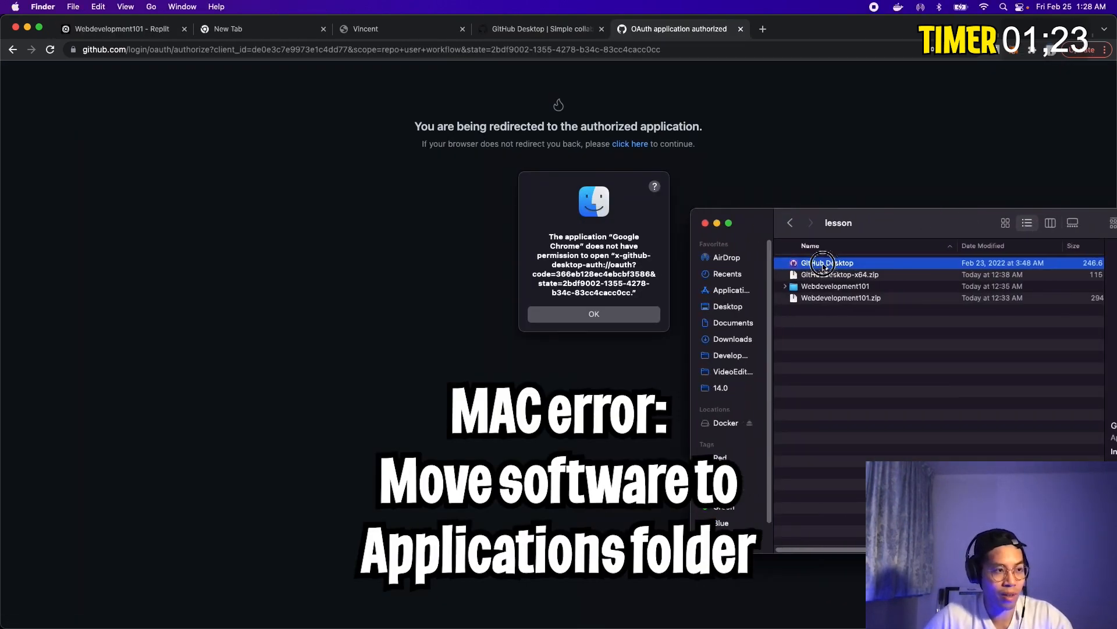
Move the app to Applications and configure Git with the GitHub account name and email
drag(826, 263, 730, 288)
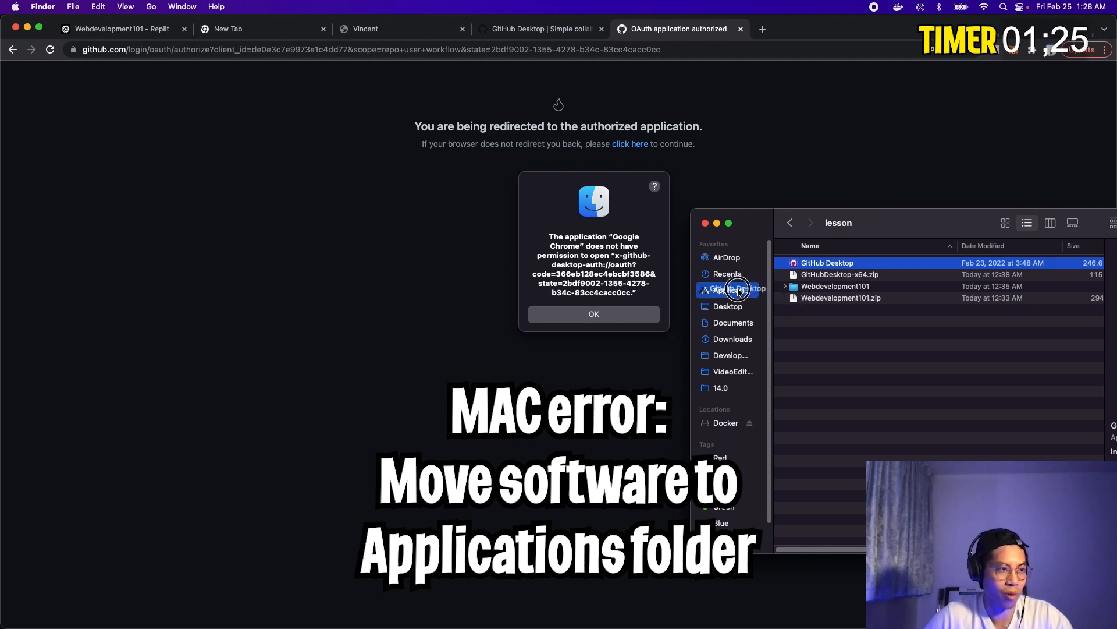
click(593, 313)
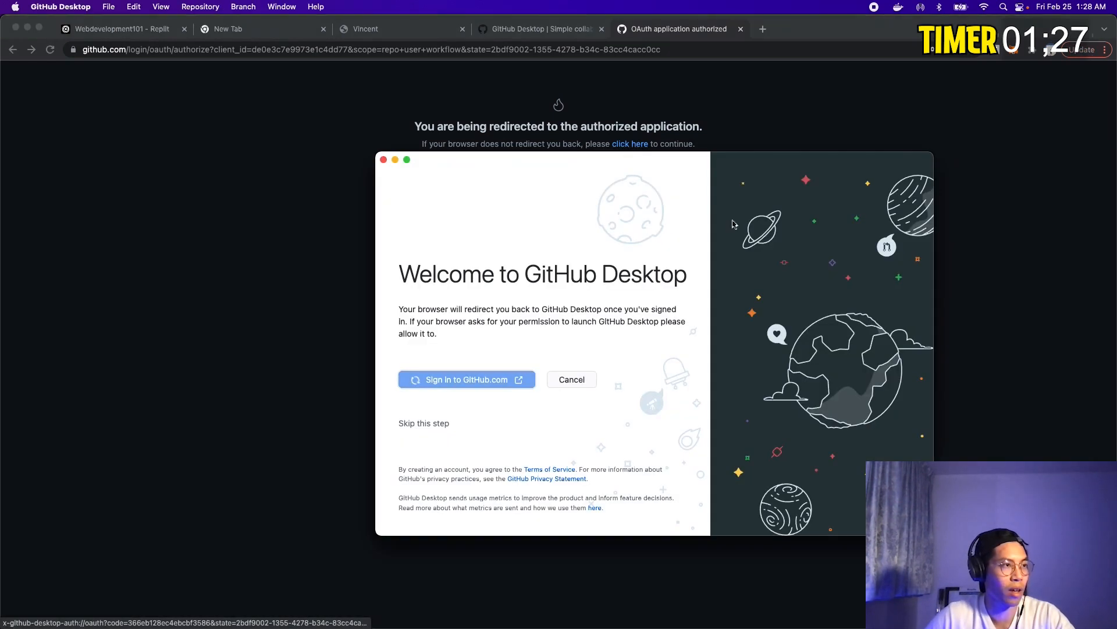
click(466, 379)
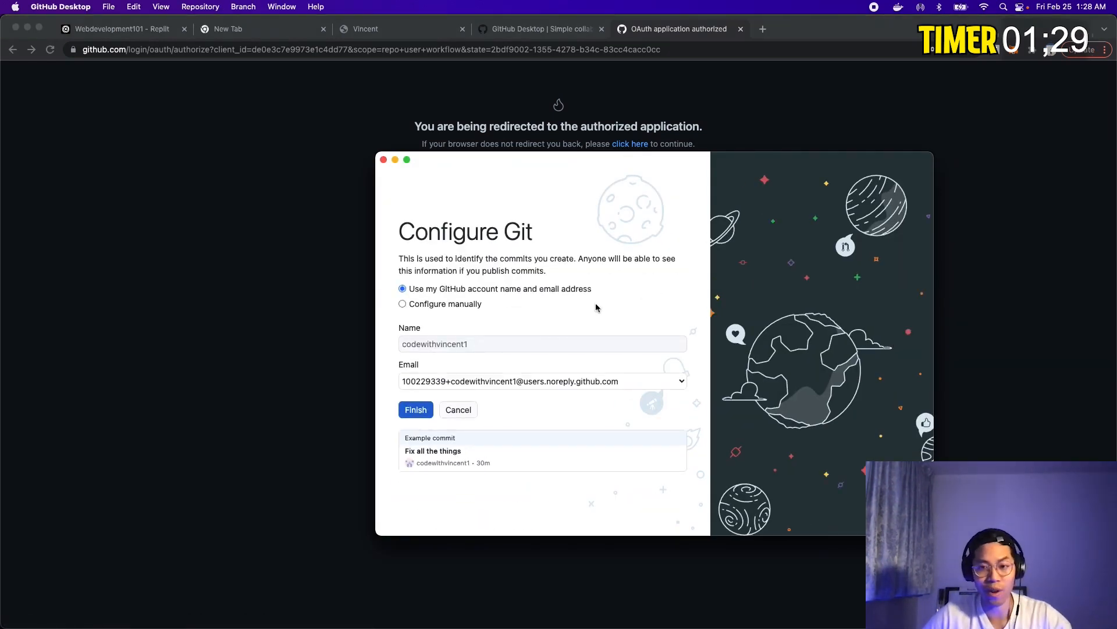
click(415, 409)
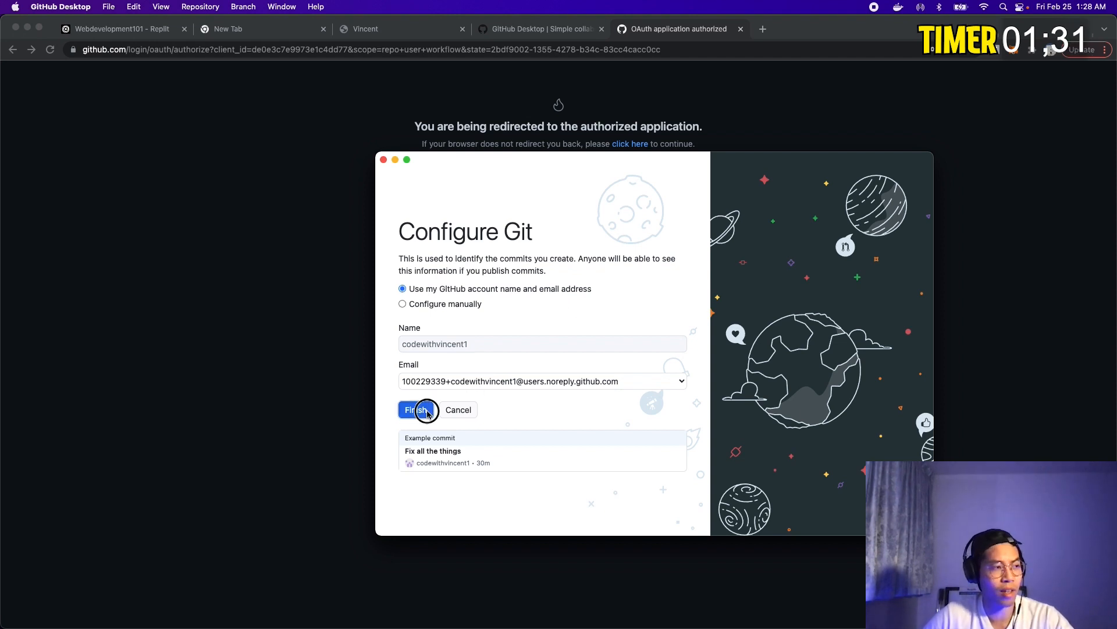
click(417, 409)
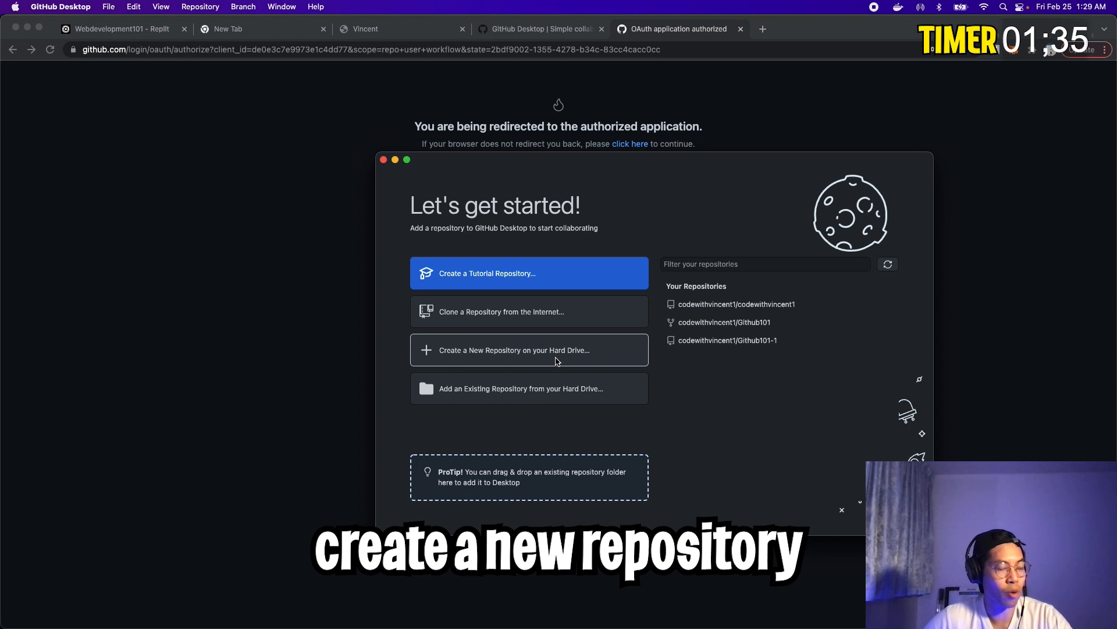
Create repository website101 in the Webdevelopment101 folder, initialized with a README
click(530, 349)
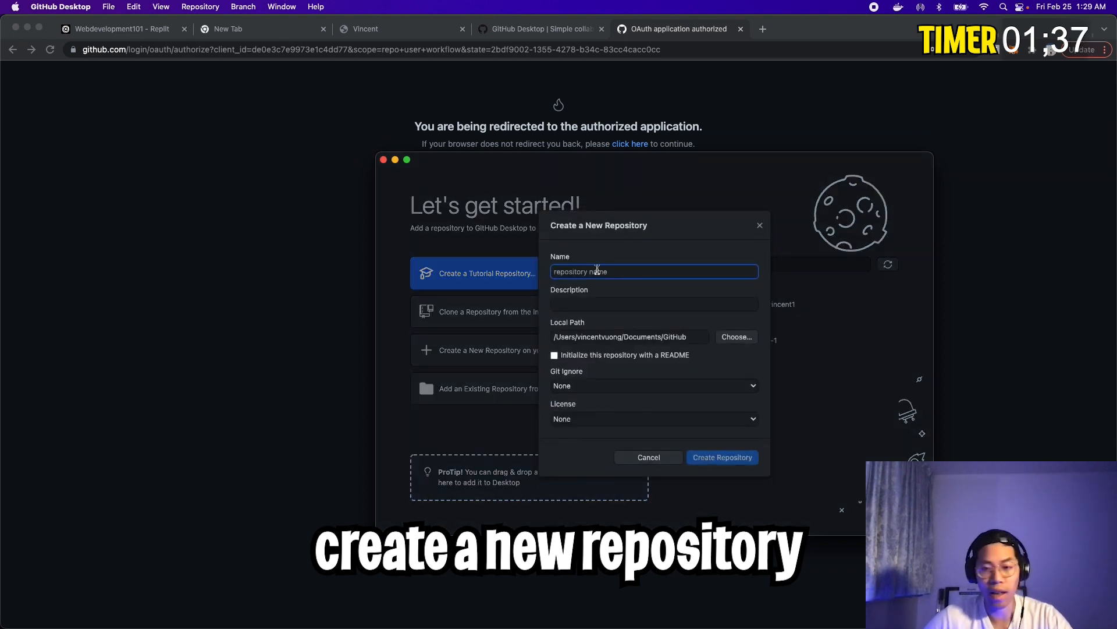
text(website101)
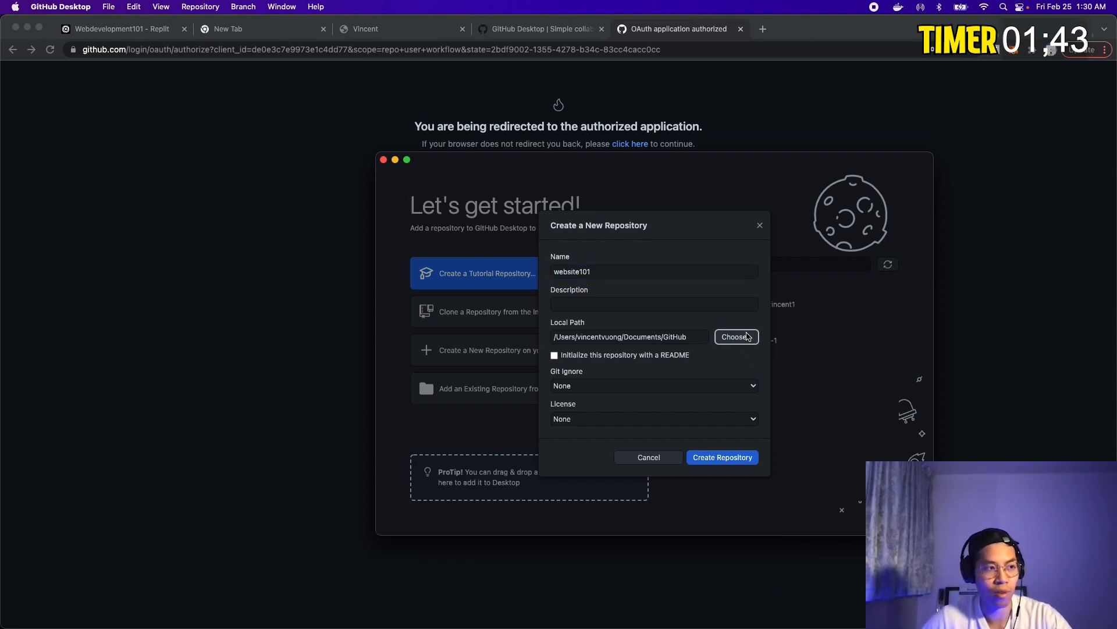
click(736, 337)
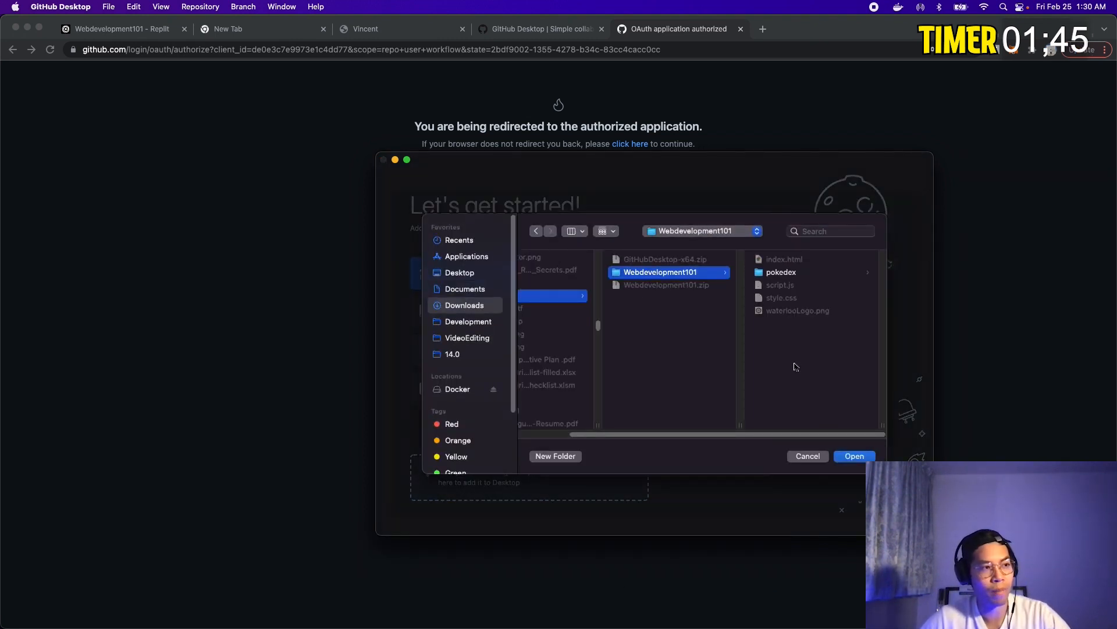
click(853, 456)
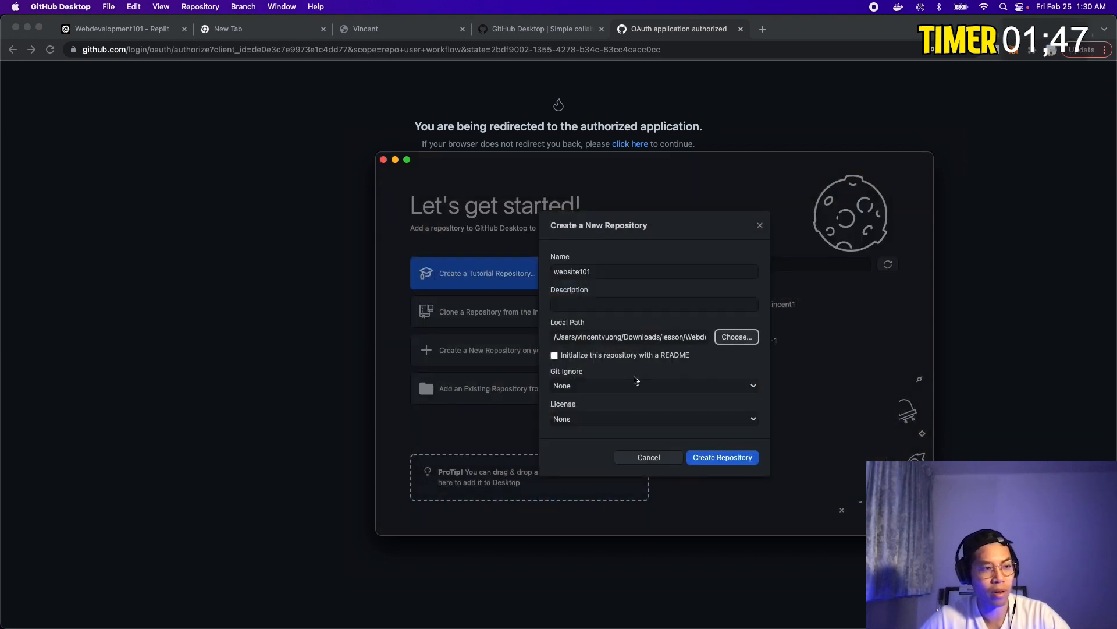
click(554, 355)
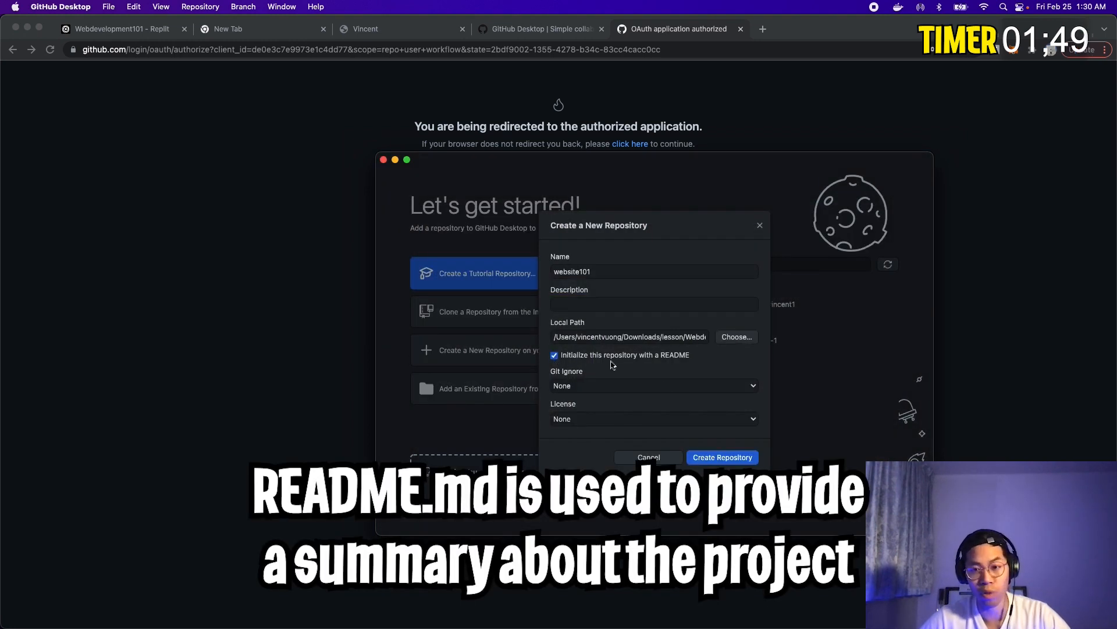
click(722, 457)
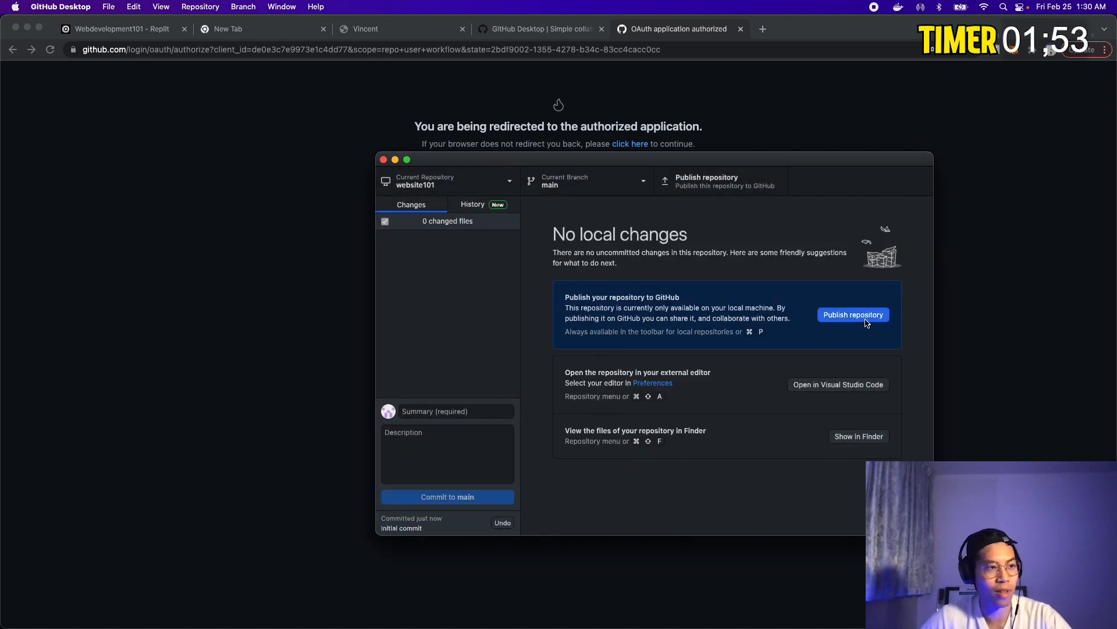
Publish website101 to GitHub as a private repository on codewithvincent1
click(852, 314)
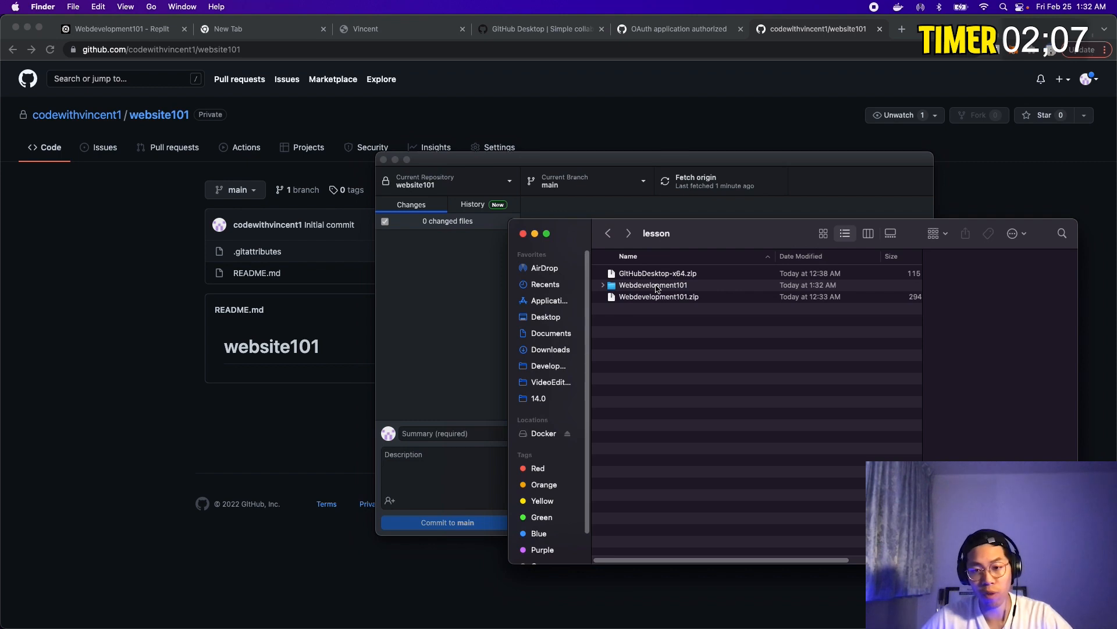
Open Webdevelopment101, then the website101 repository folder, in Finder
click(653, 285)
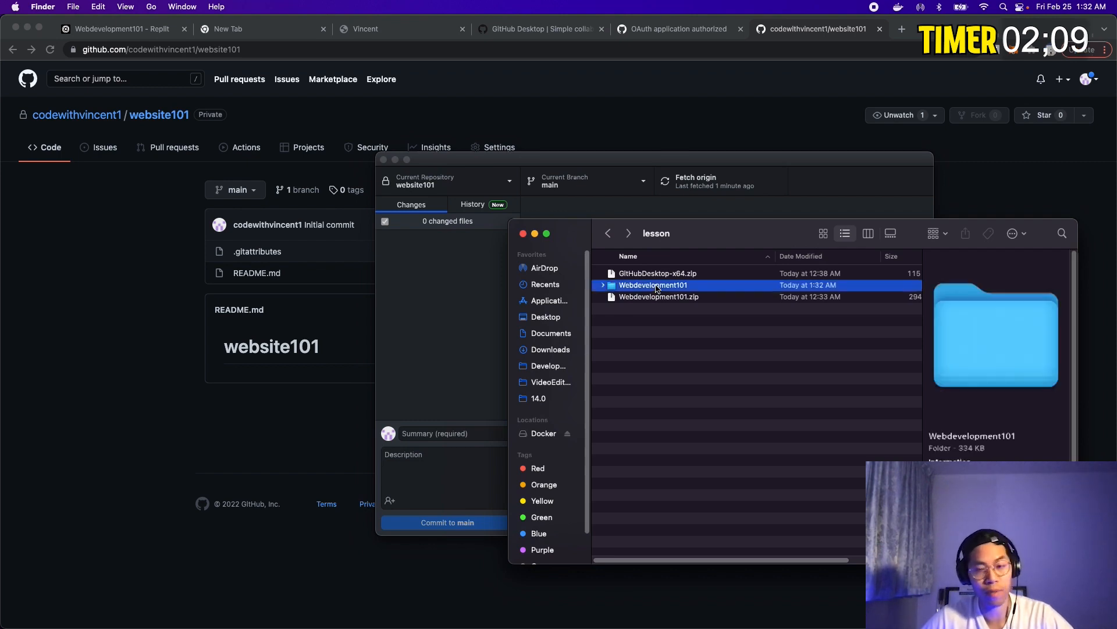
double_click(653, 284)
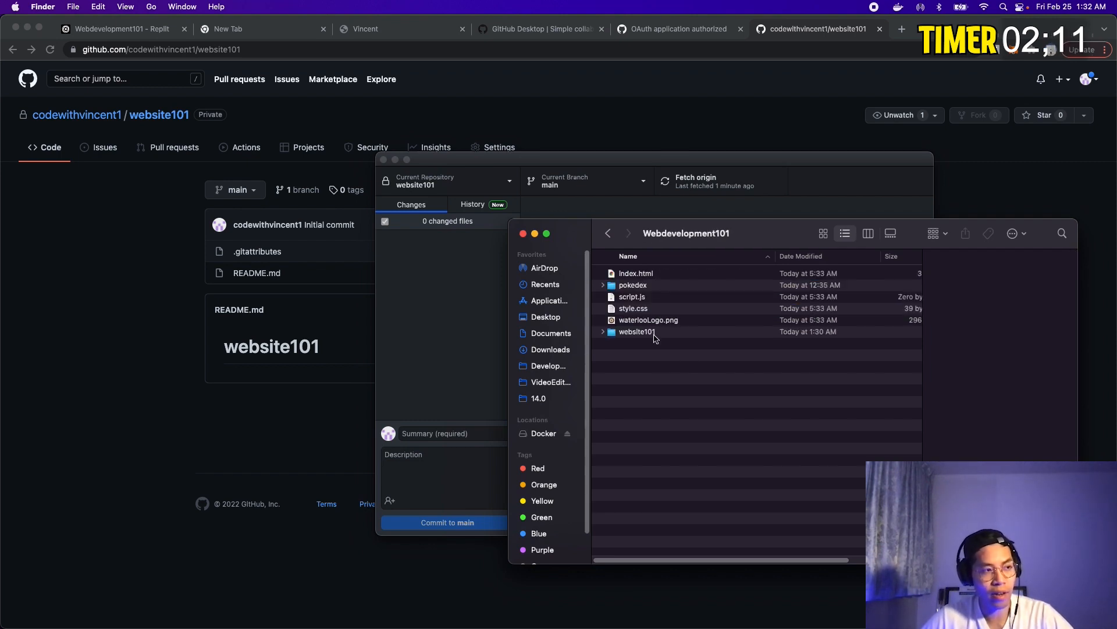
double_click(636, 331)
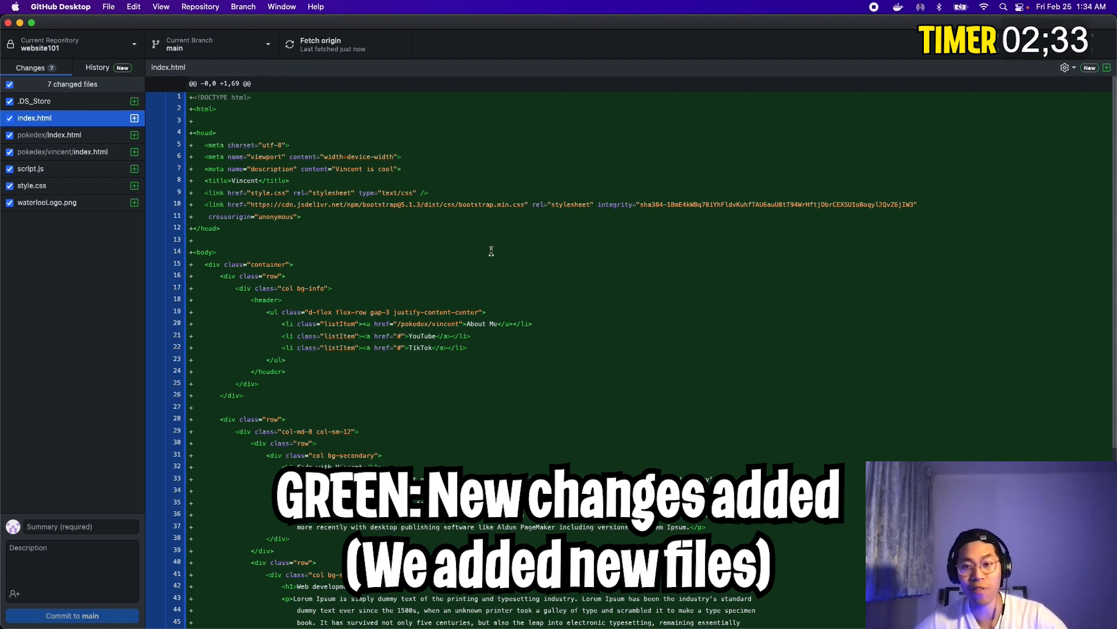
Inspect the .DS_Store change, then return to the website101 folder in Finder
click(34, 101)
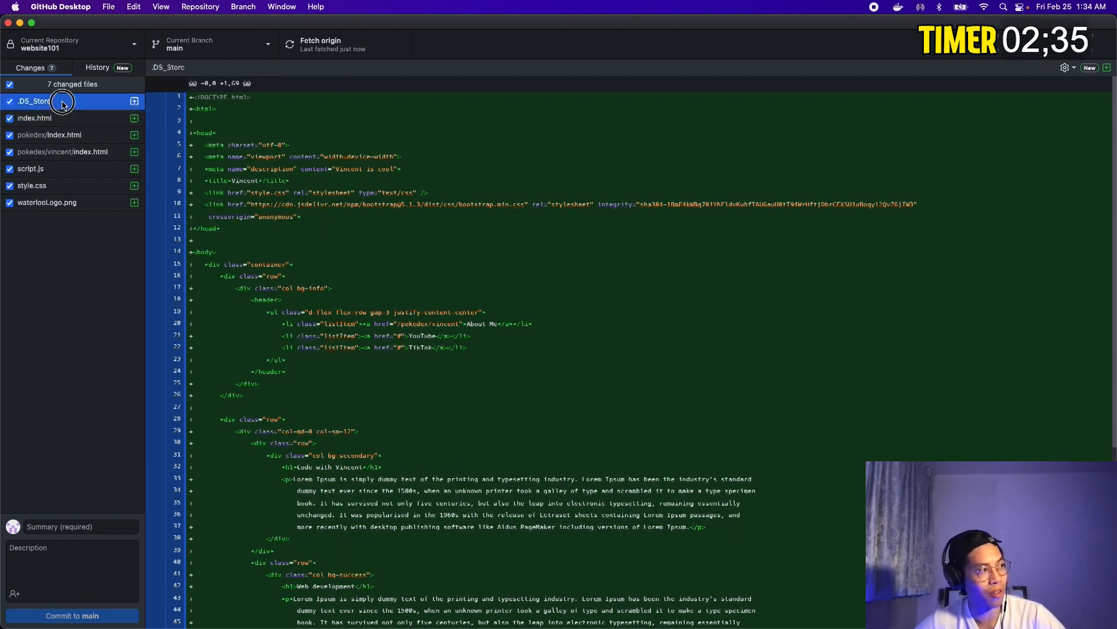
click(35, 101)
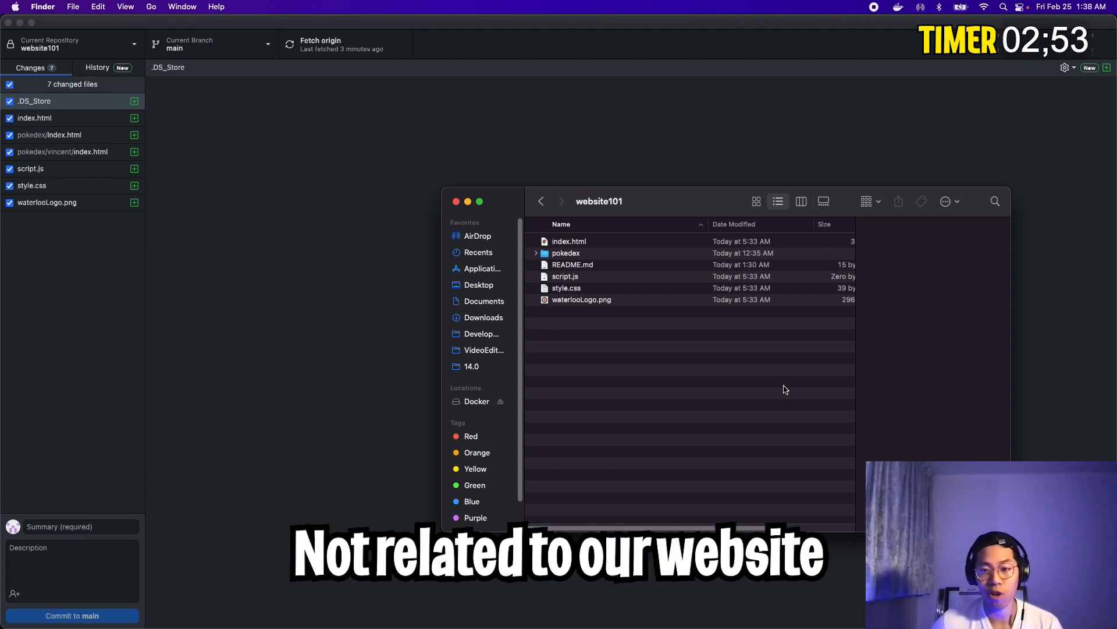
right_click(784, 389)
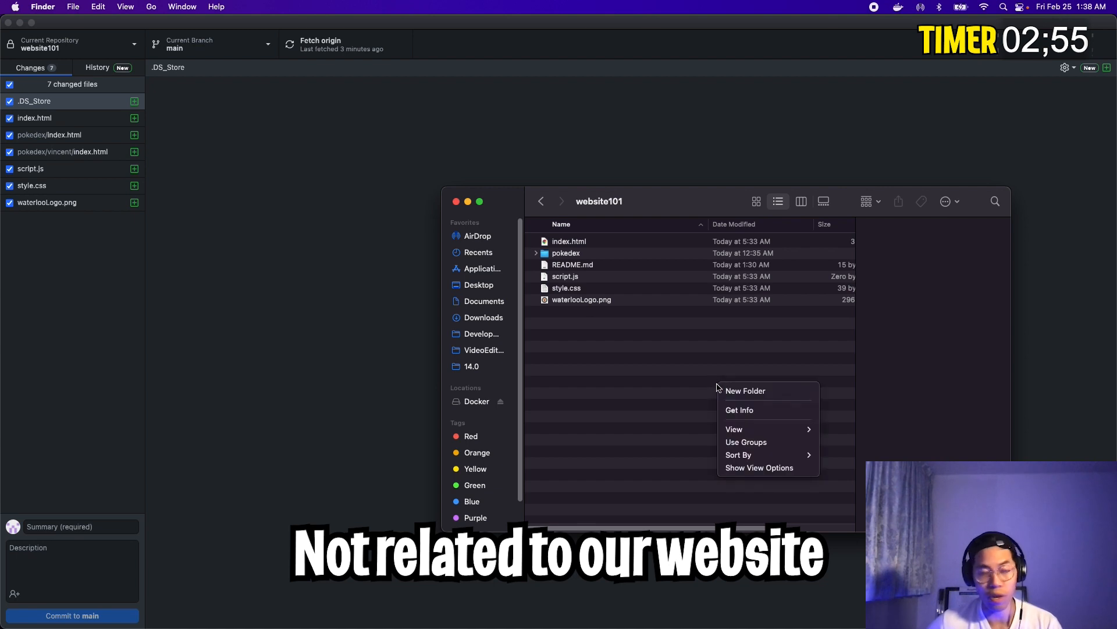
Bring up the .DS_Store actions to add it to .gitignore
right_click(34, 100)
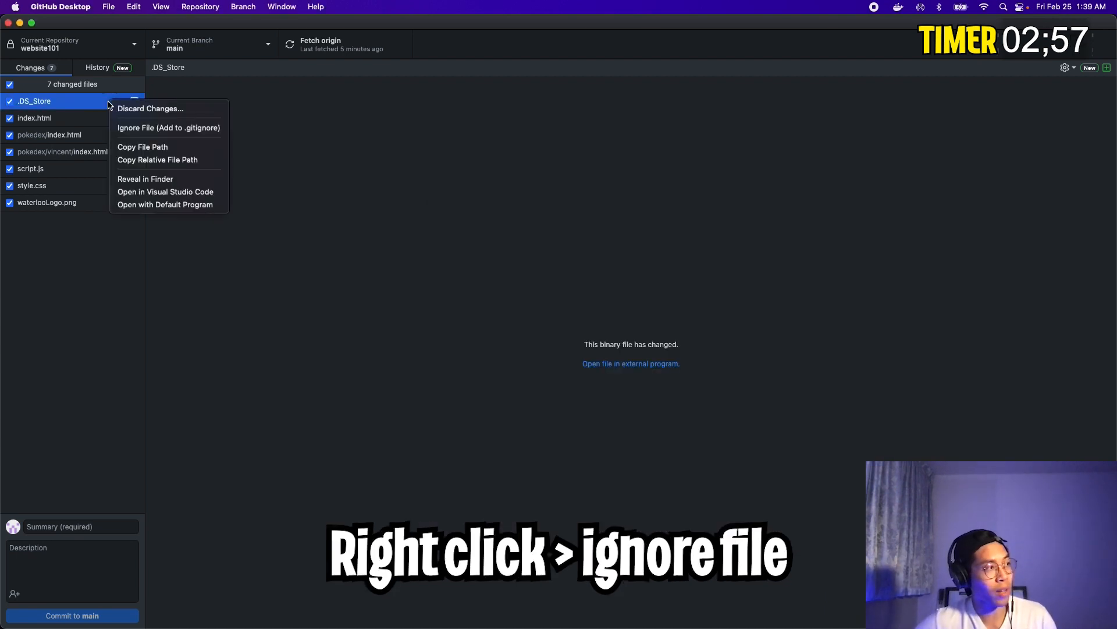
mouse_move(185, 132)
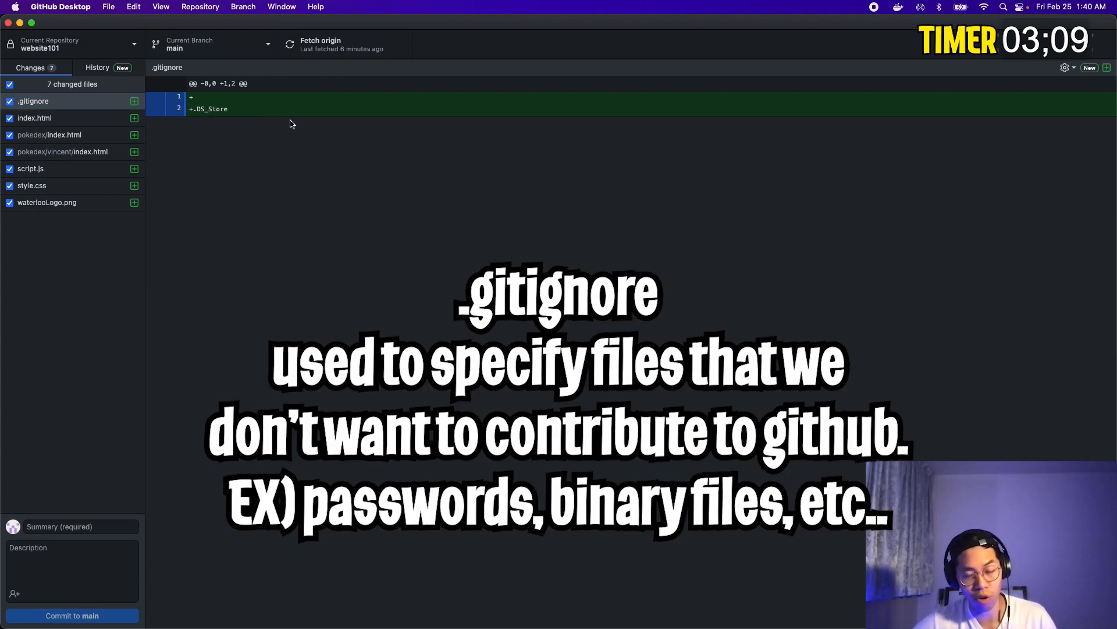
mouse_move(317, 156)
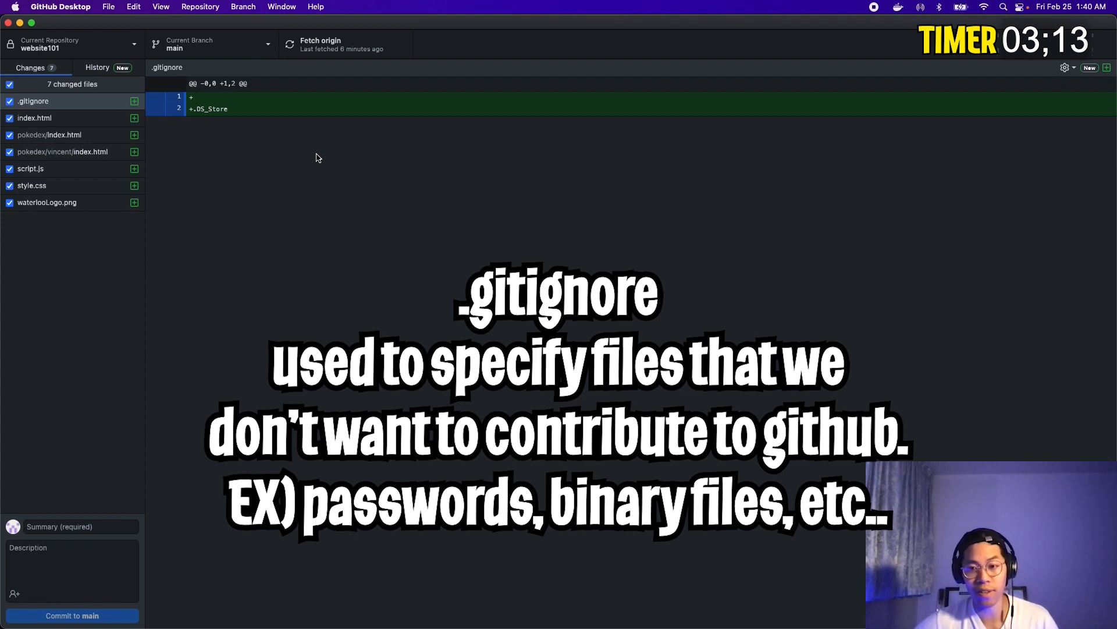
mouse_move(299, 89)
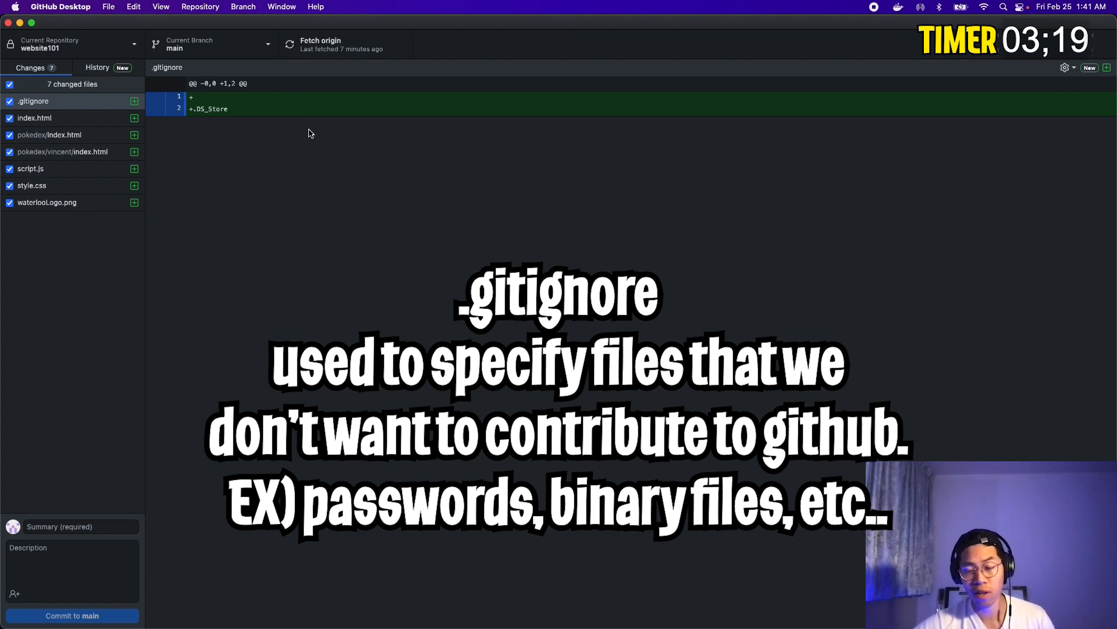
mouse_move(359, 171)
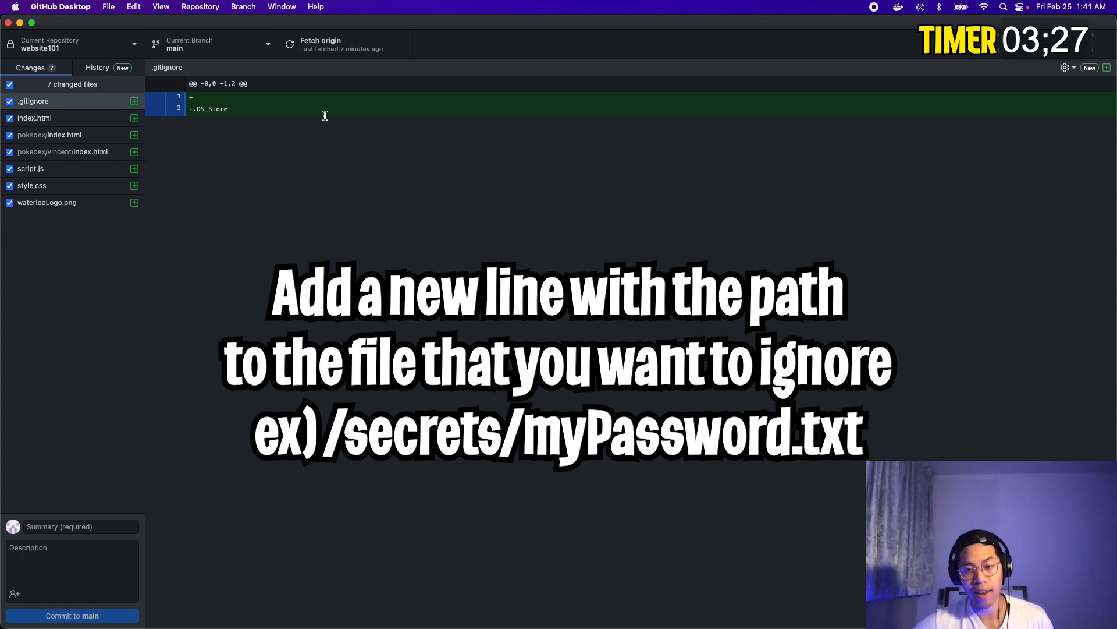
mouse_move(319, 134)
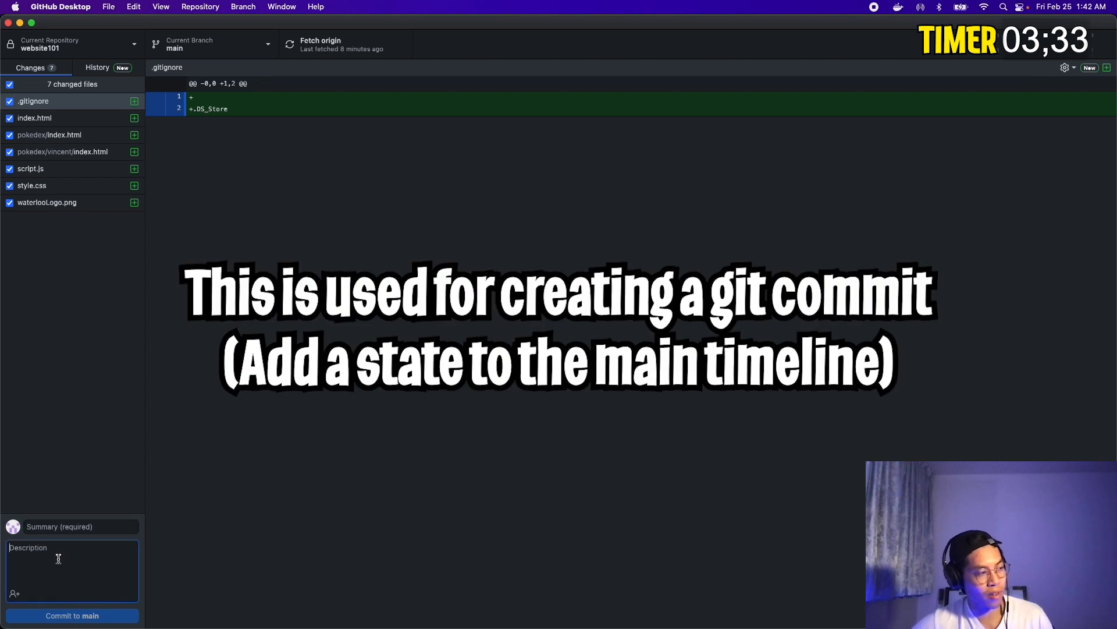
Commit the seven changed files to main with summary 'initial website files'
click(71, 526)
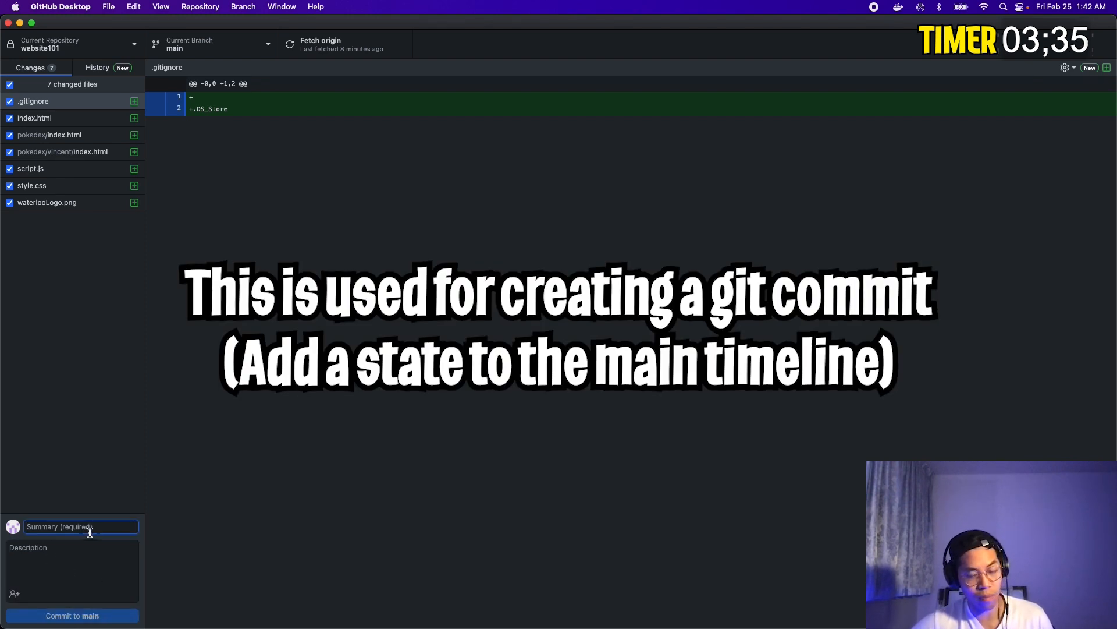
mouse_move(142, 555)
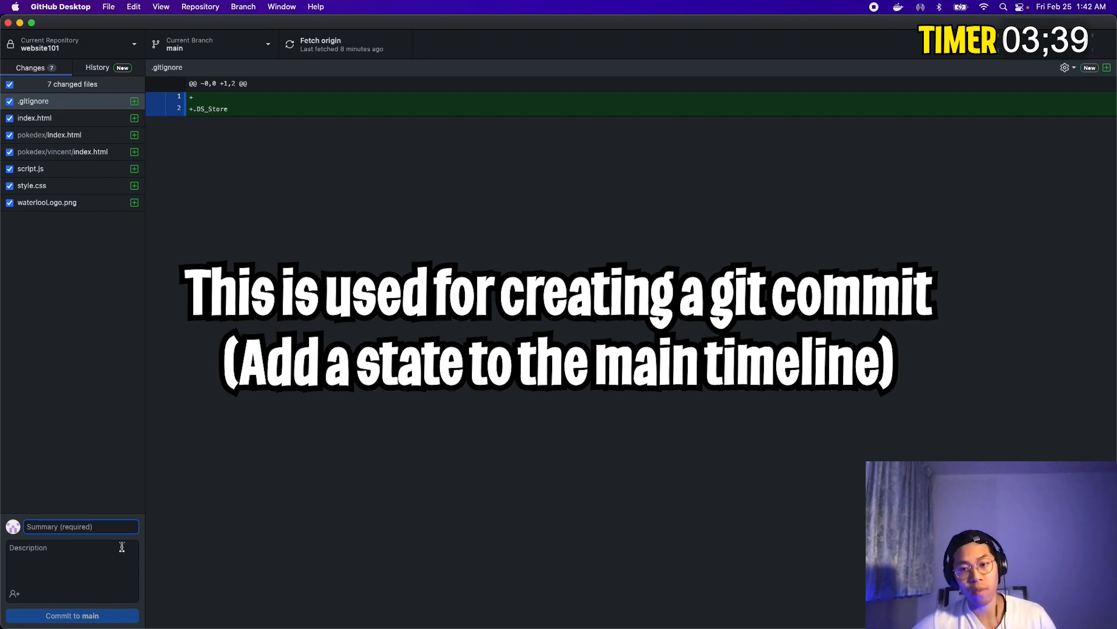
text(initial website files)
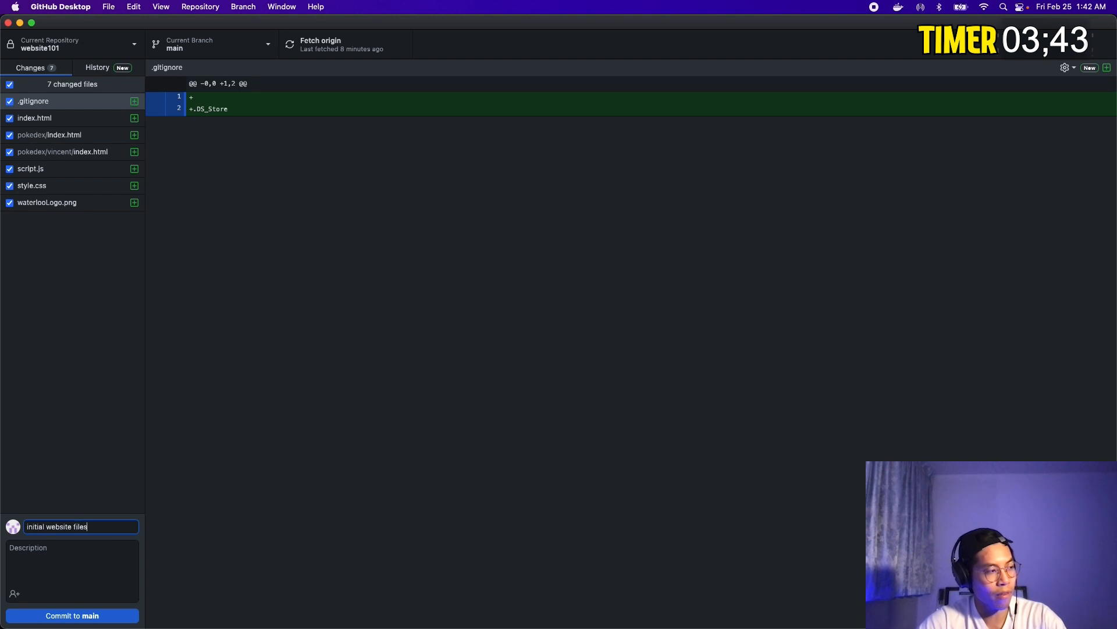
click(71, 615)
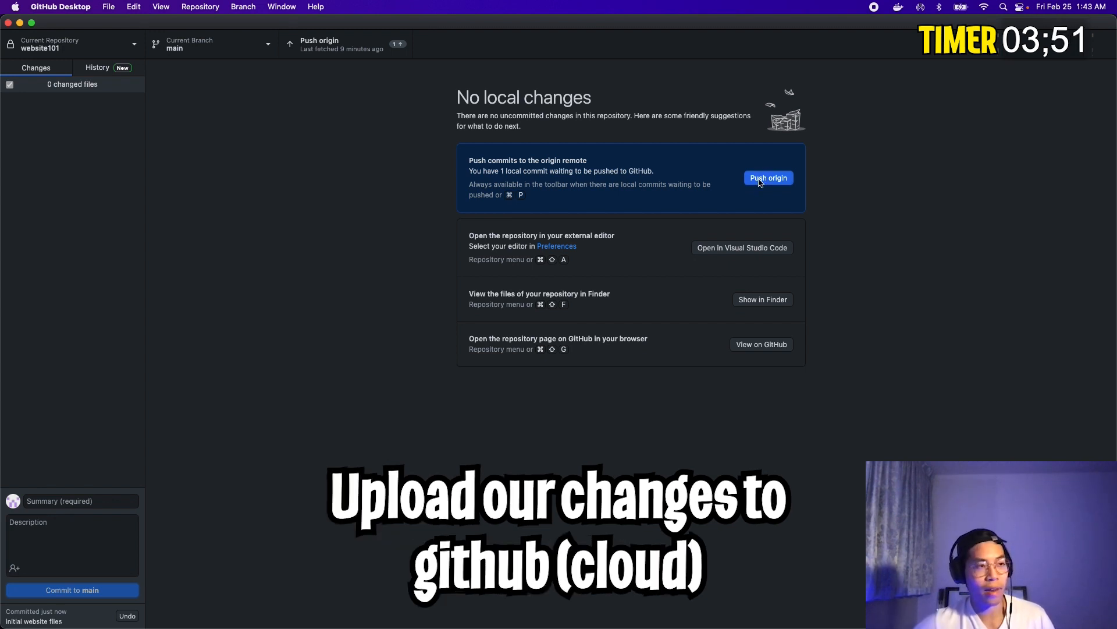
Push the 'initial website files' commit to origin on GitHub
click(768, 177)
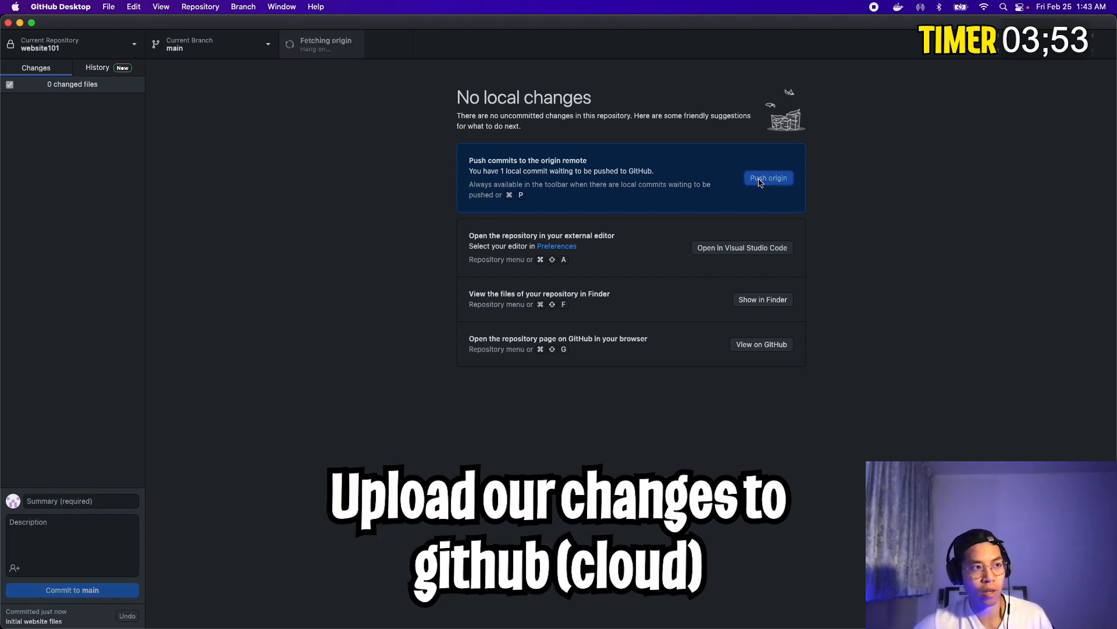
click(769, 177)
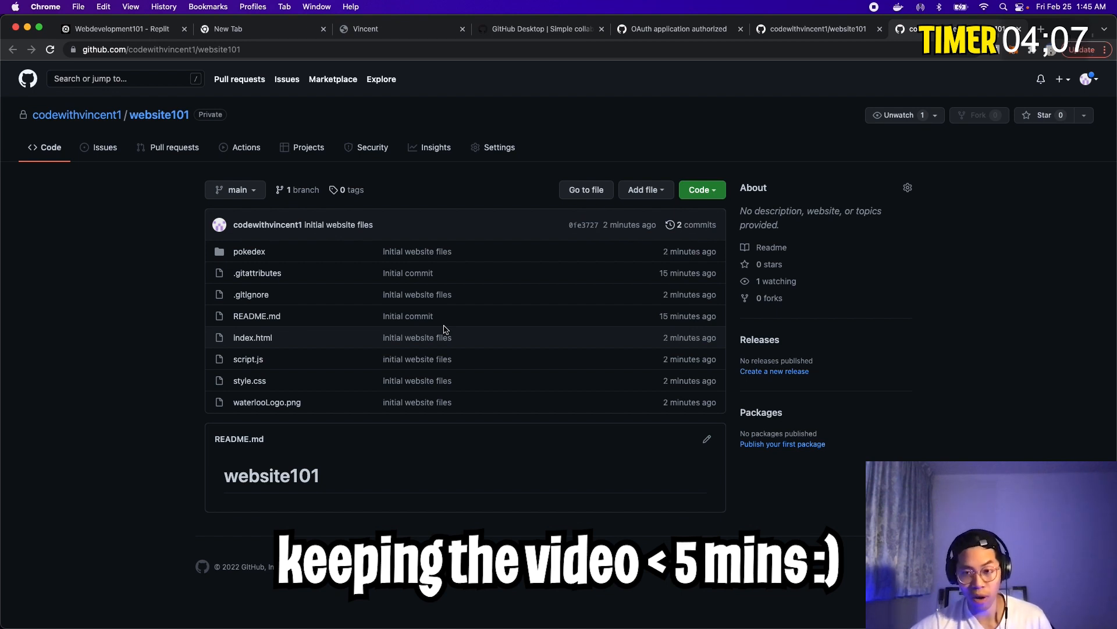
Check website101's Pages settings, which require the repository to be public
click(498, 147)
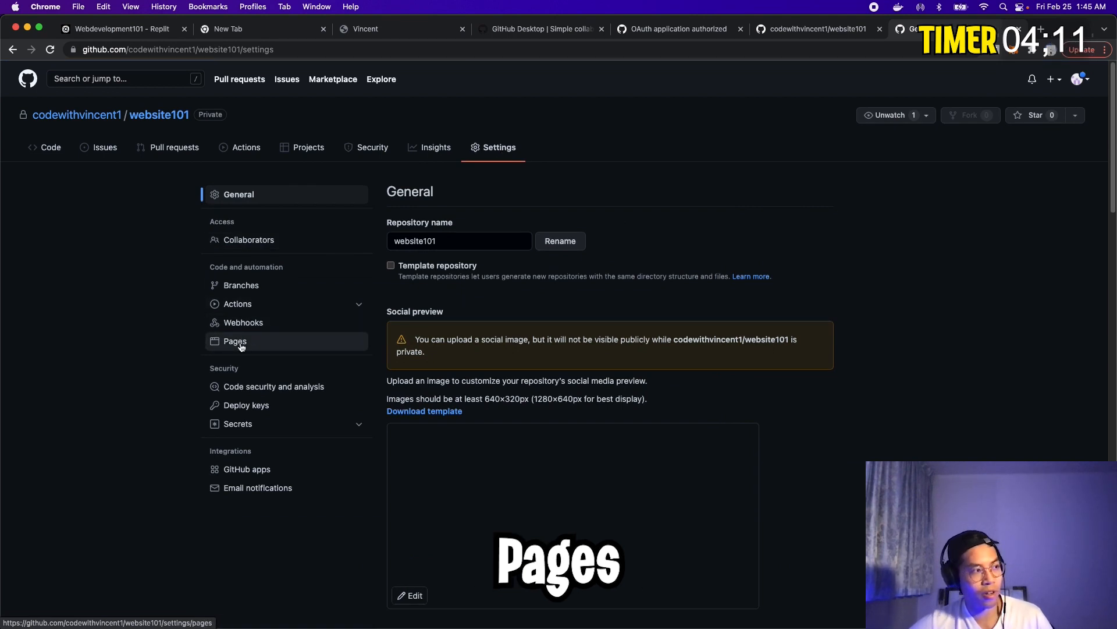
click(235, 341)
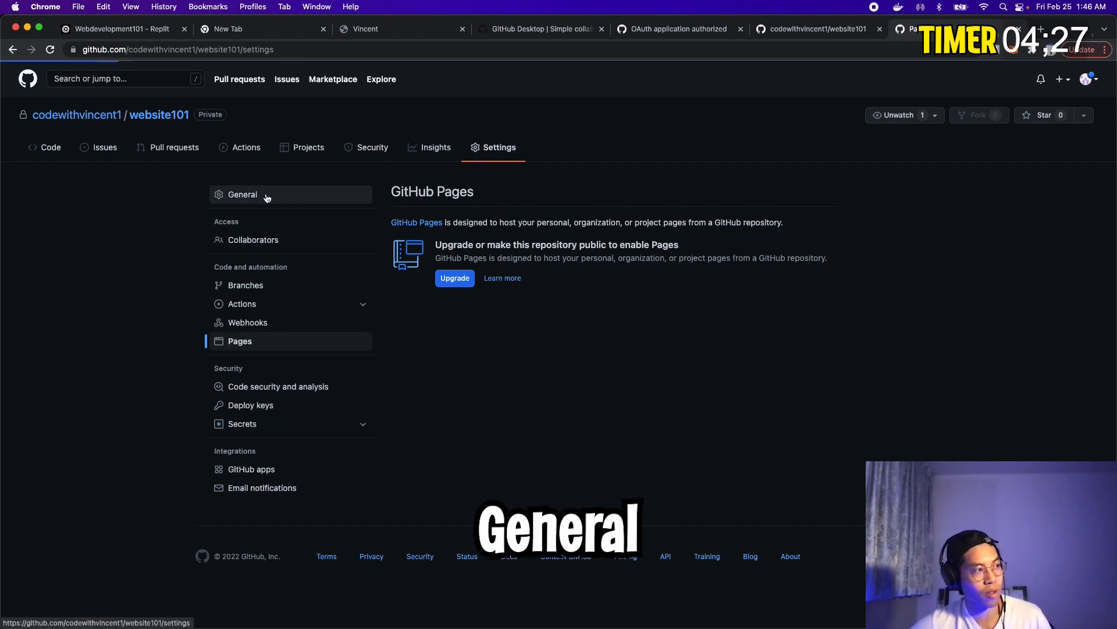
scroll(down, 3)
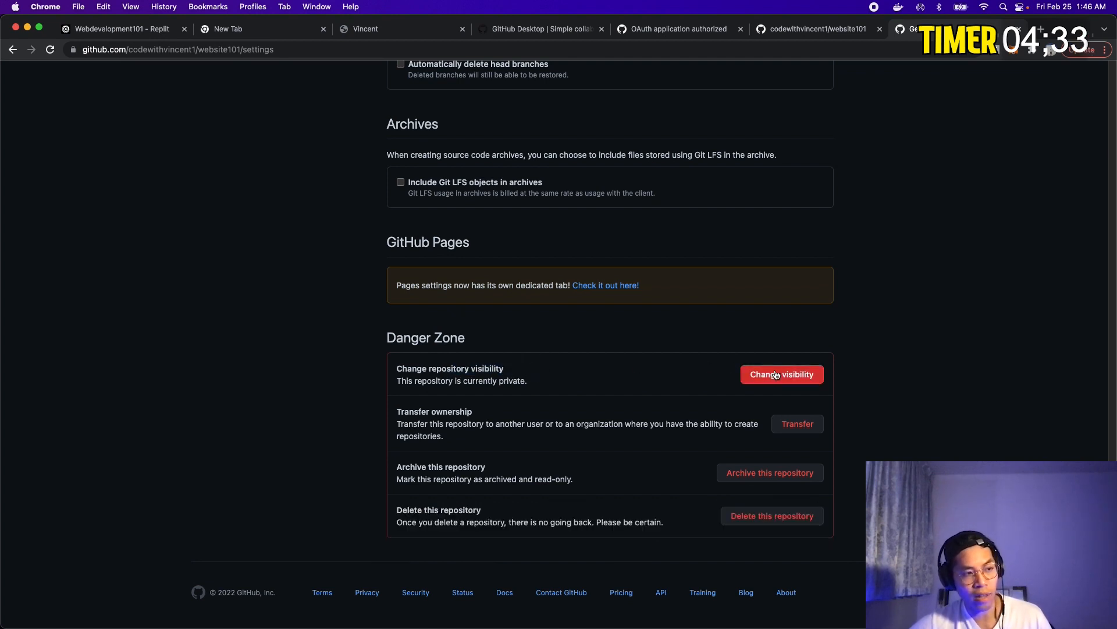
Make website101 public, confirming with 'codewithvincent1/website101', and return to Pages settings
click(781, 374)
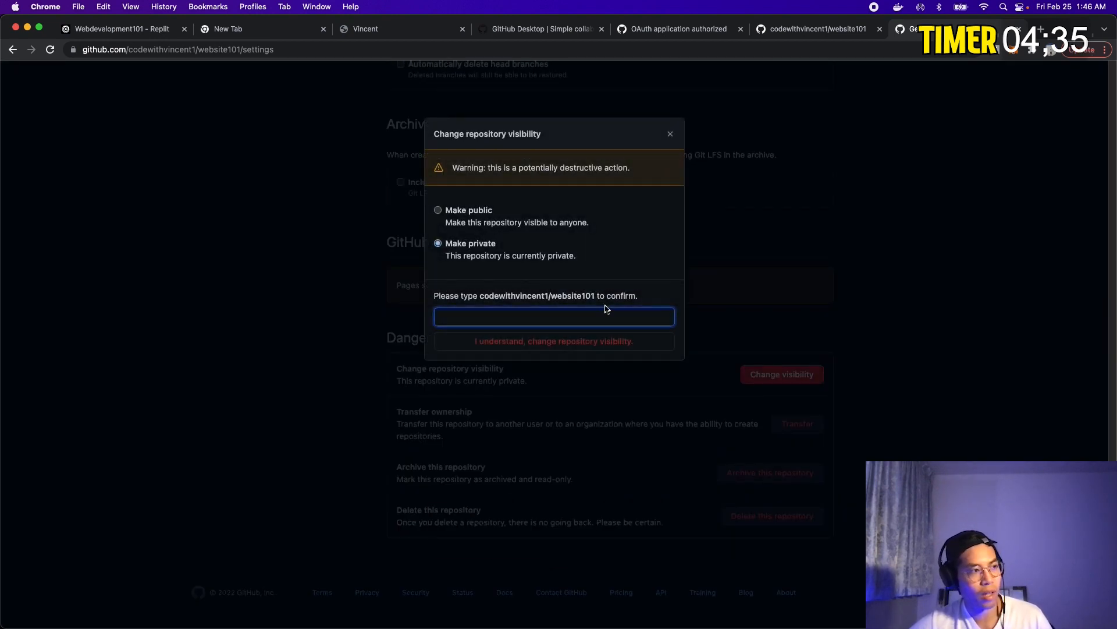
click(437, 210)
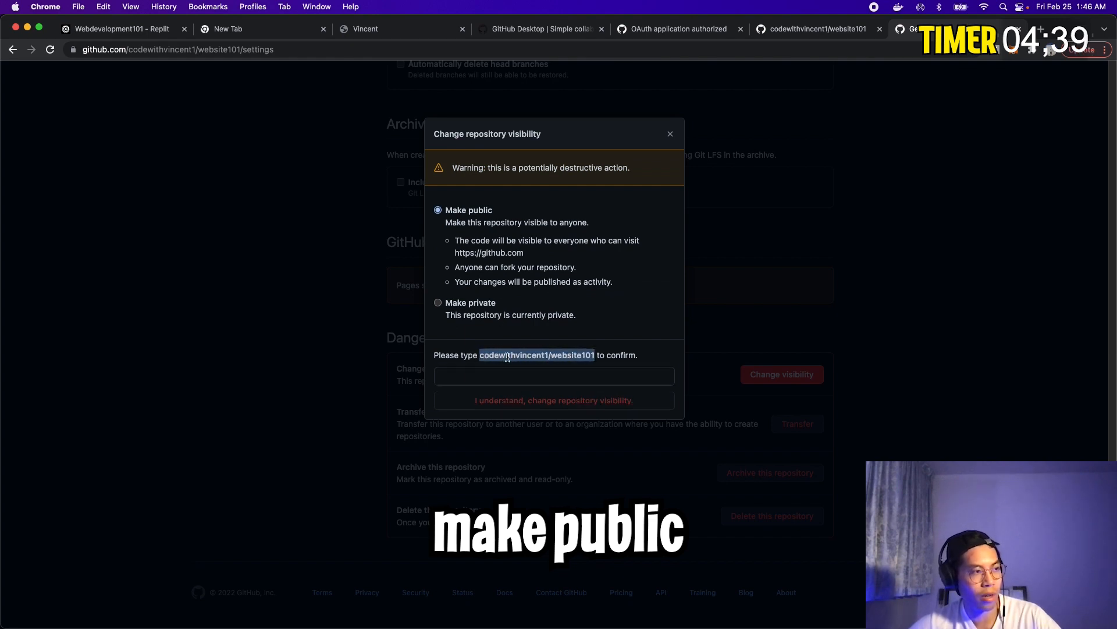
text(codewithvincent1/website101)
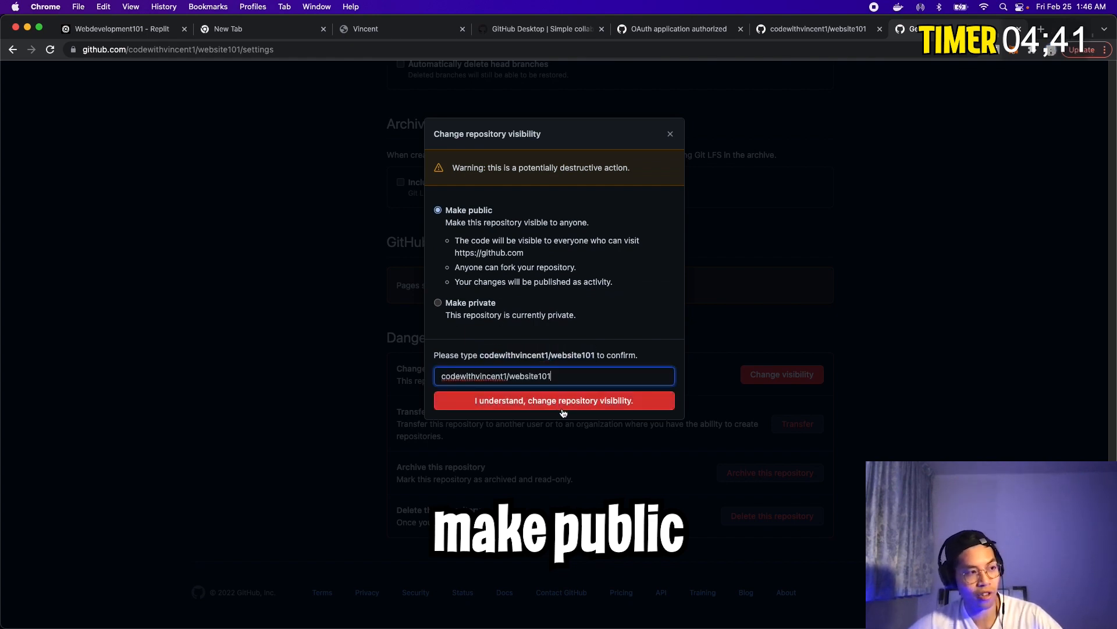
click(554, 400)
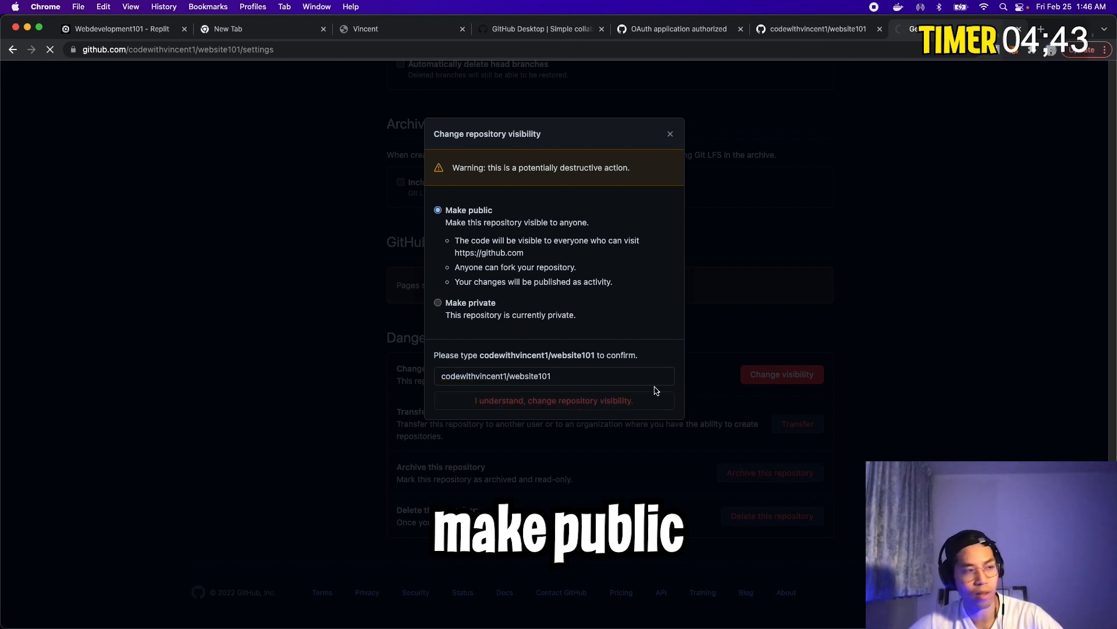
click(235, 378)
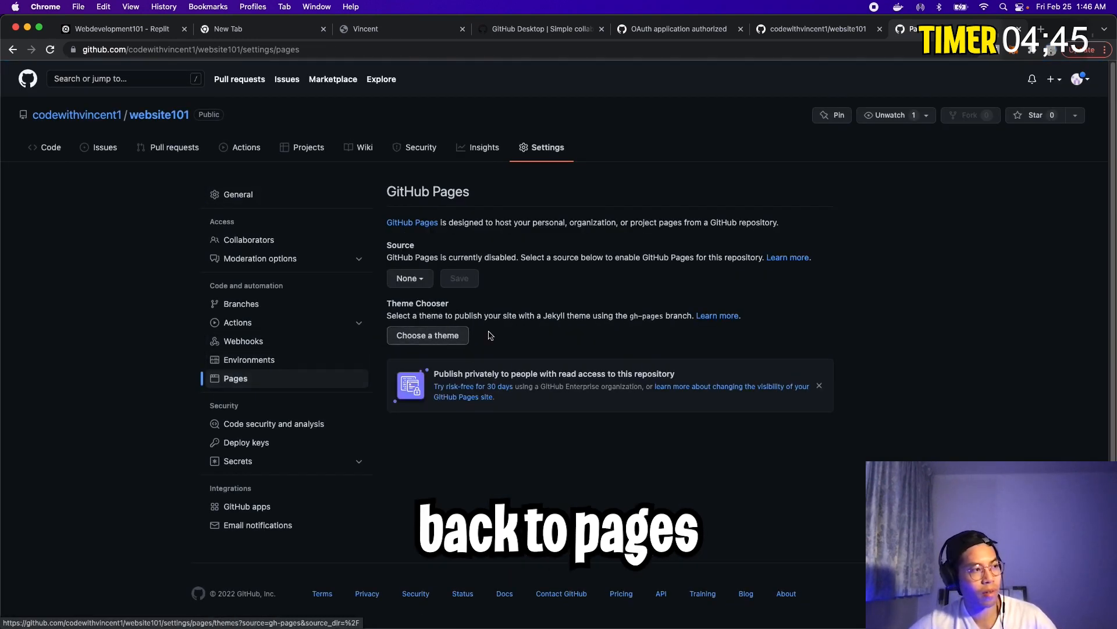
Publish Pages from the main branch root and open codewithvincent1.github.io/website101
click(410, 278)
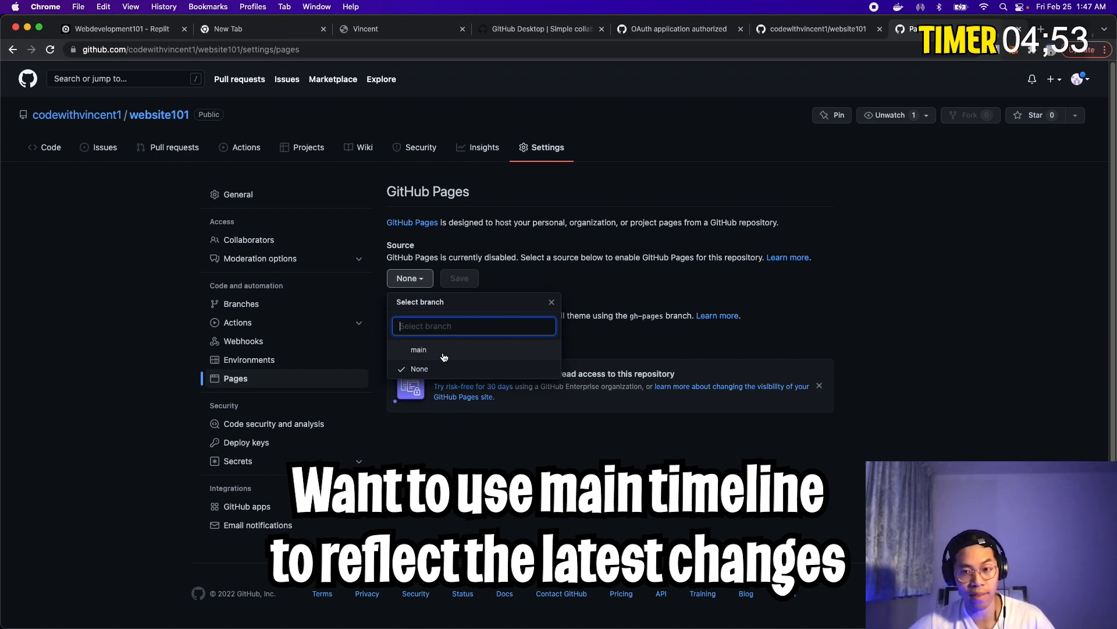
click(418, 349)
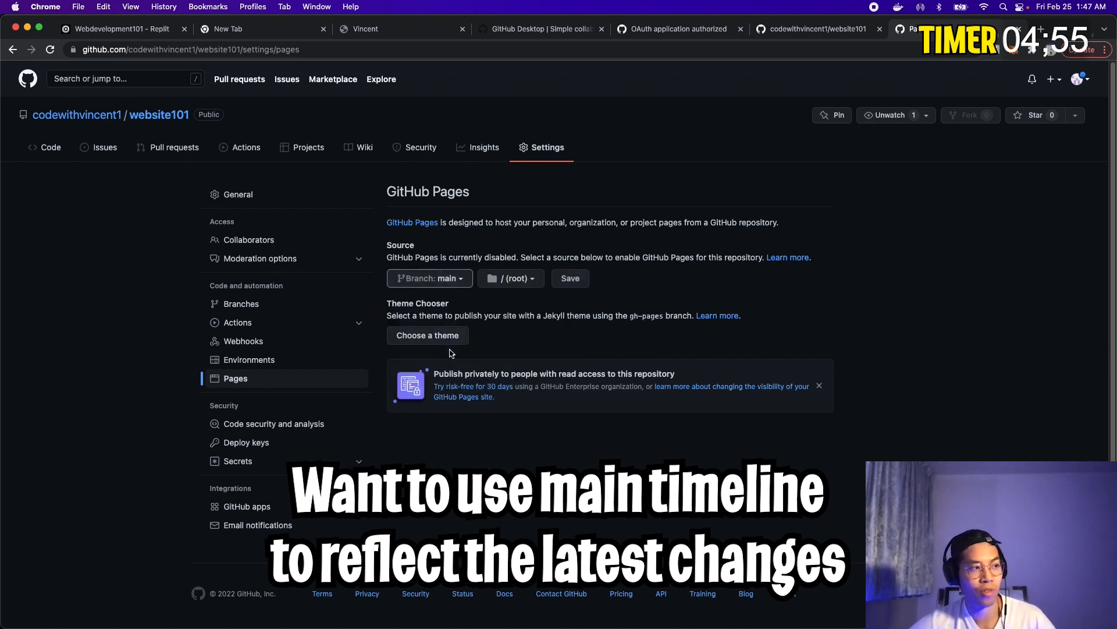
click(569, 278)
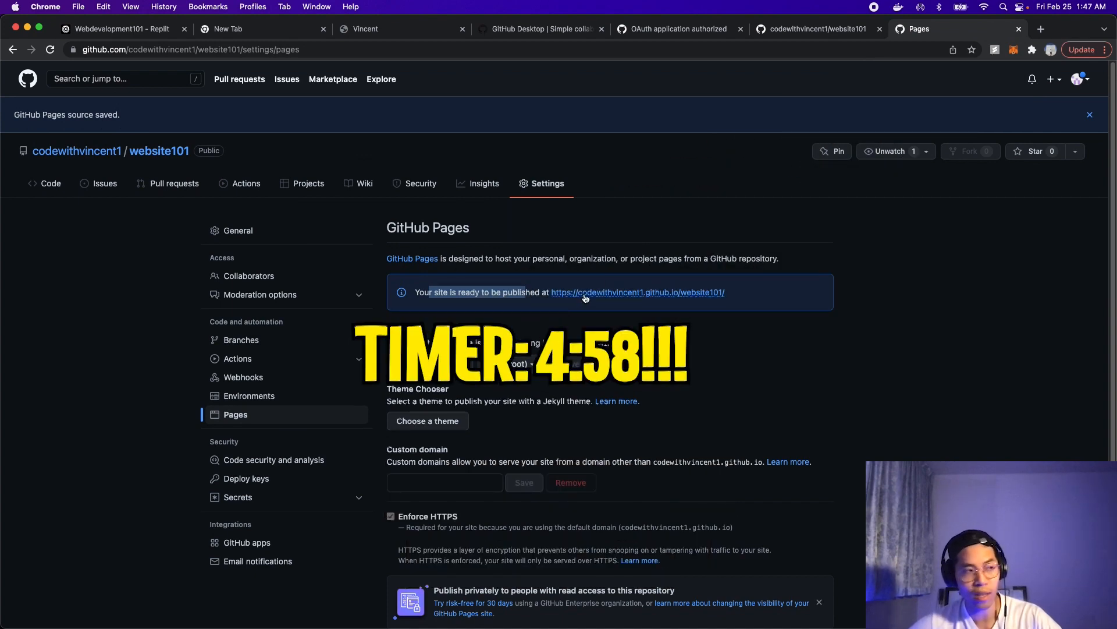
click(637, 292)
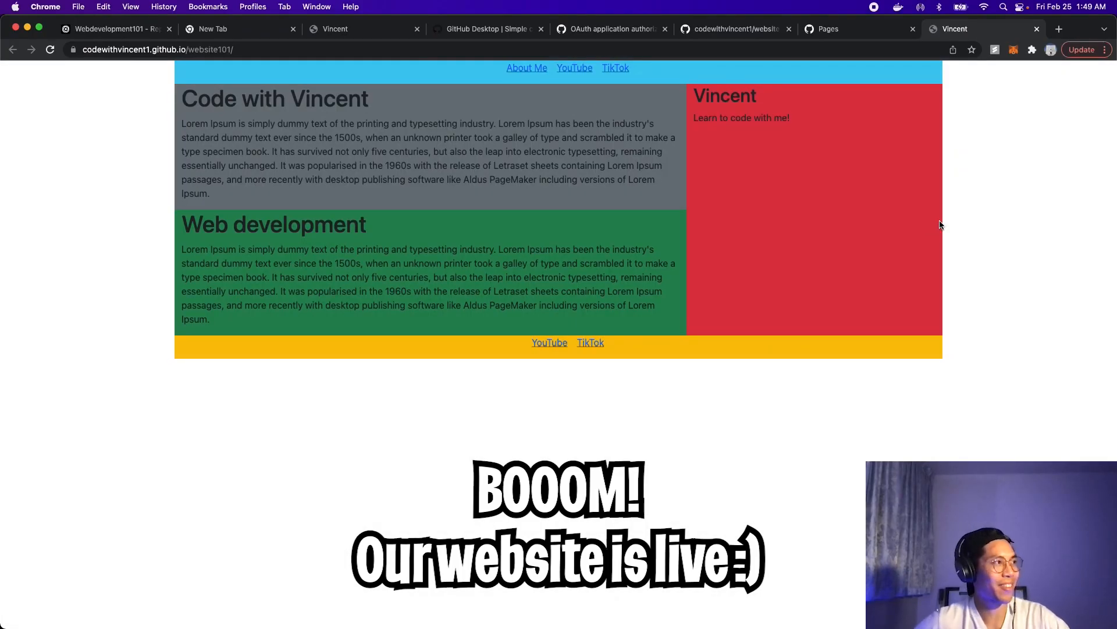
View the live Code with Vincent site at codewithvincent1.github.io/website101
click(158, 49)
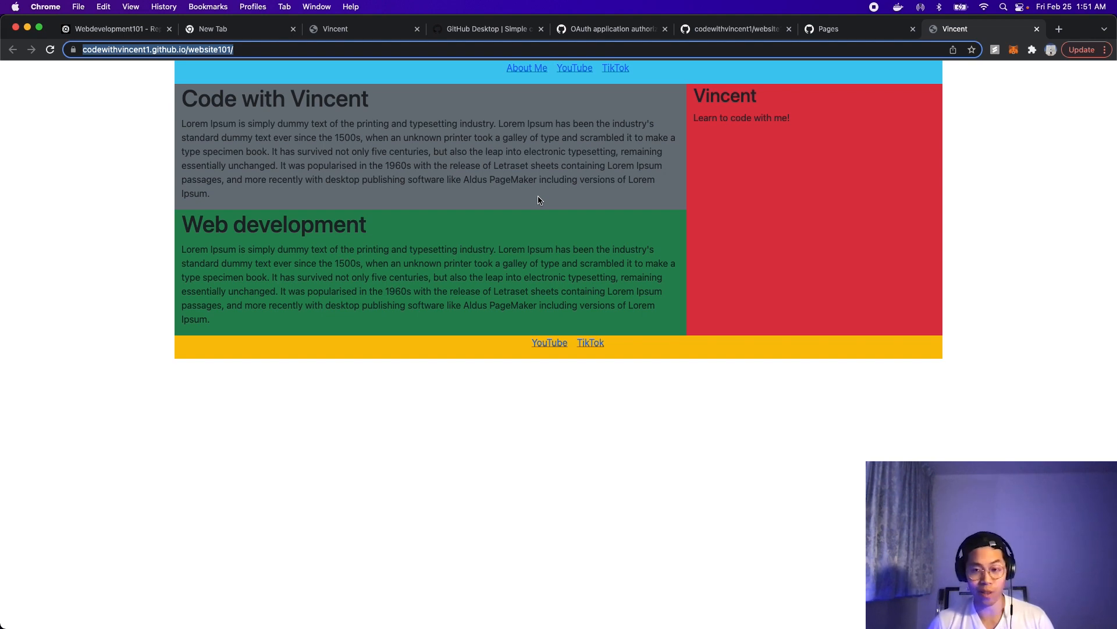
mouse_move(63, 10)
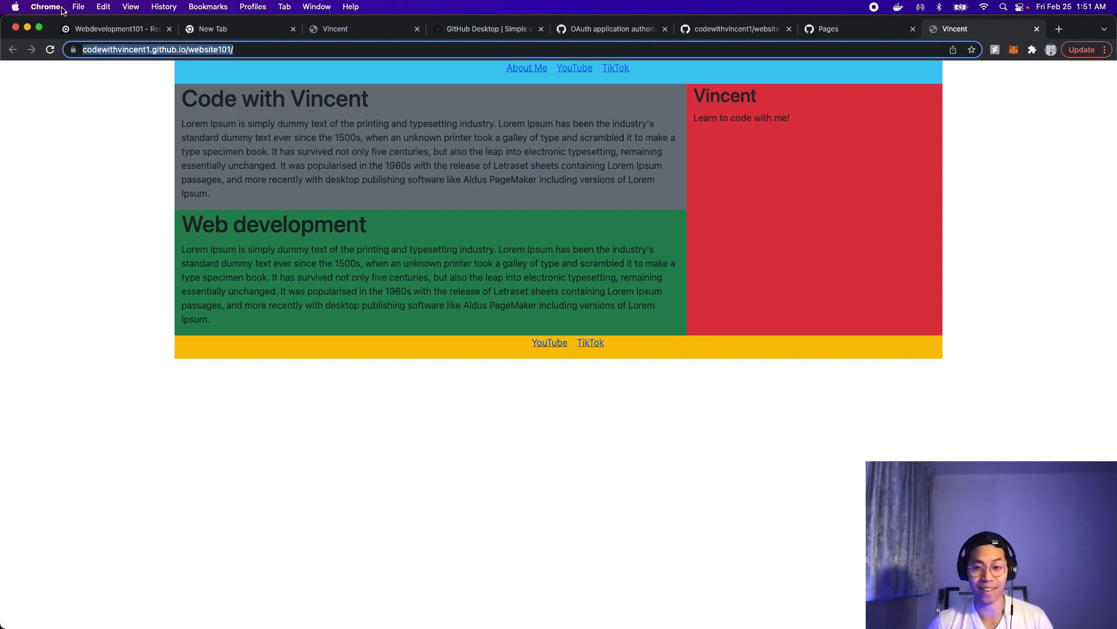